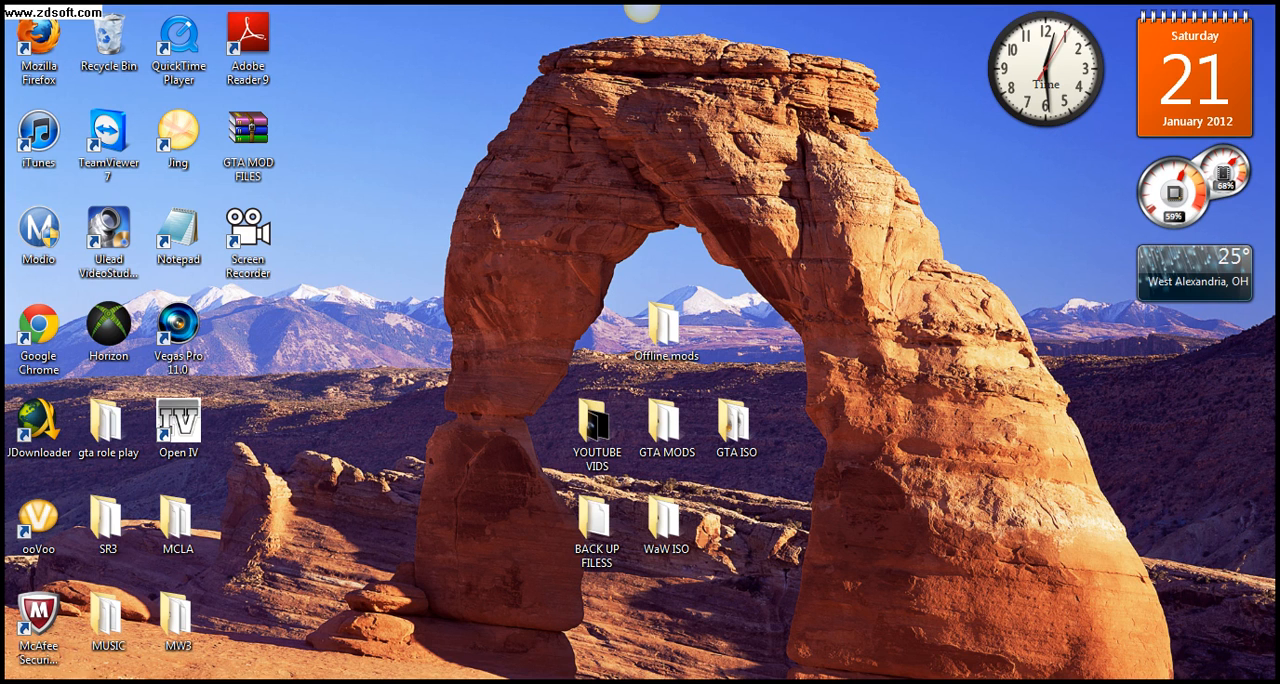
Step: Open GTA MODS > GTA IV Modding Tools and select the Xbox Backup Creator shortcut
click(666, 428)
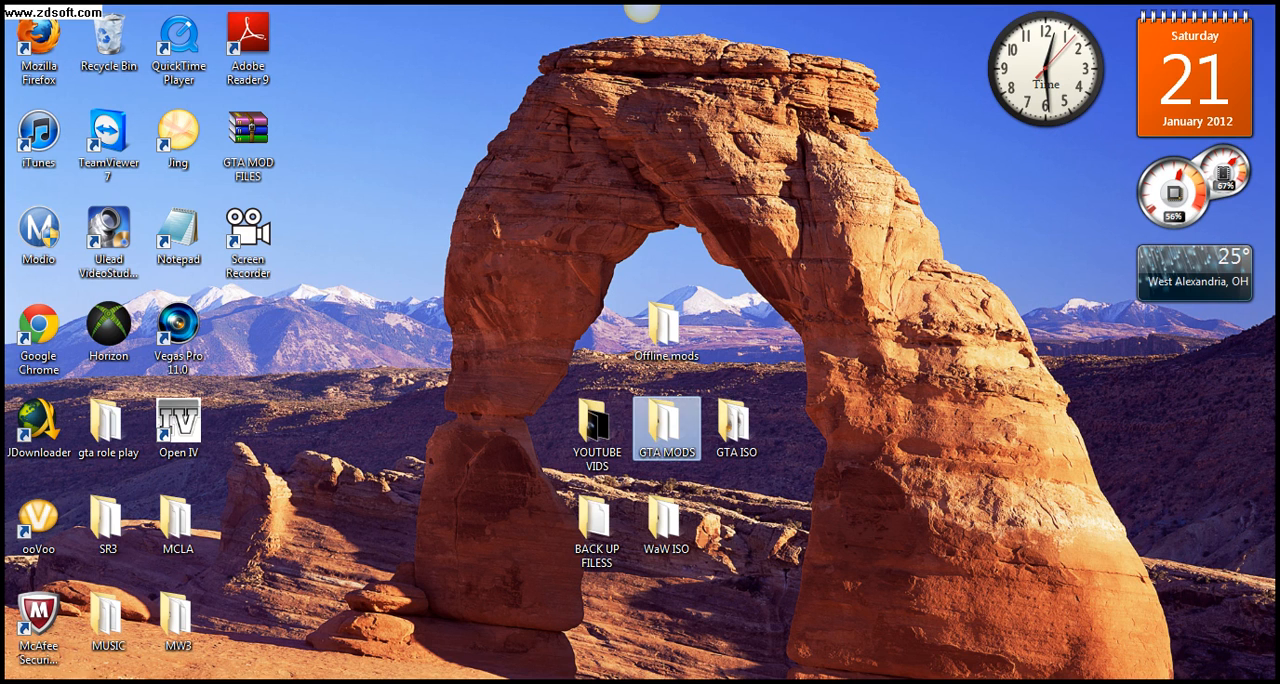
double_click(666, 428)
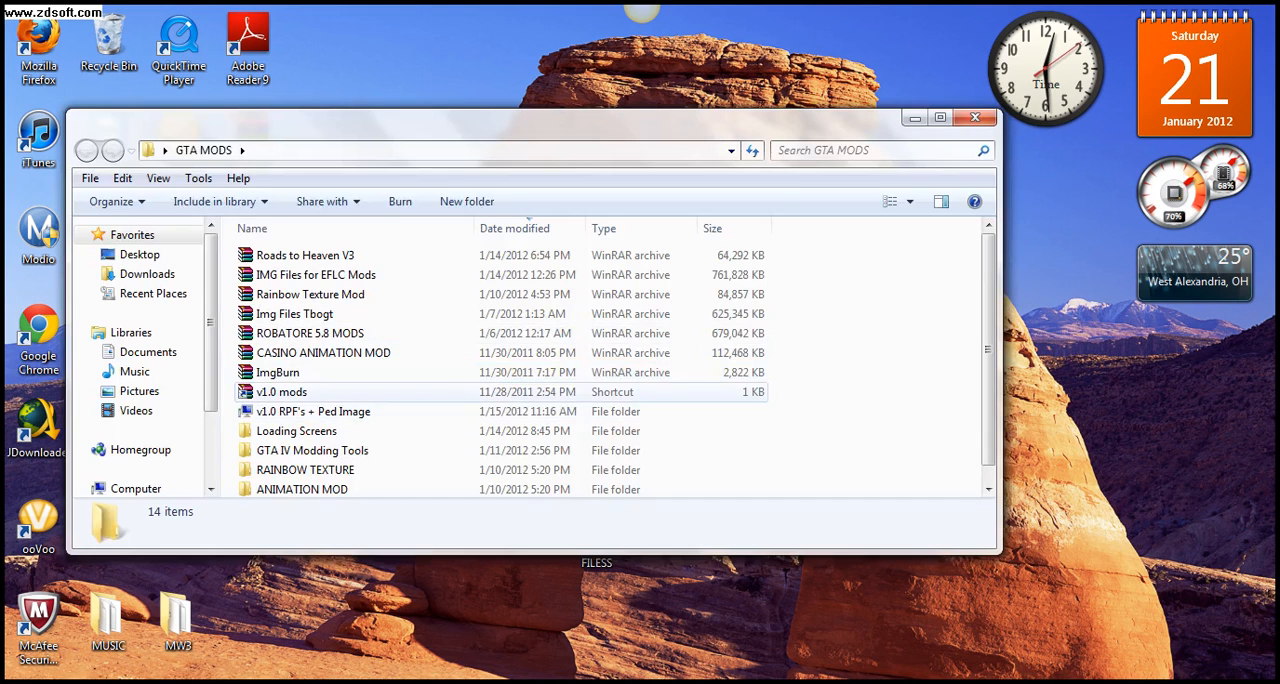
double_click(312, 450)
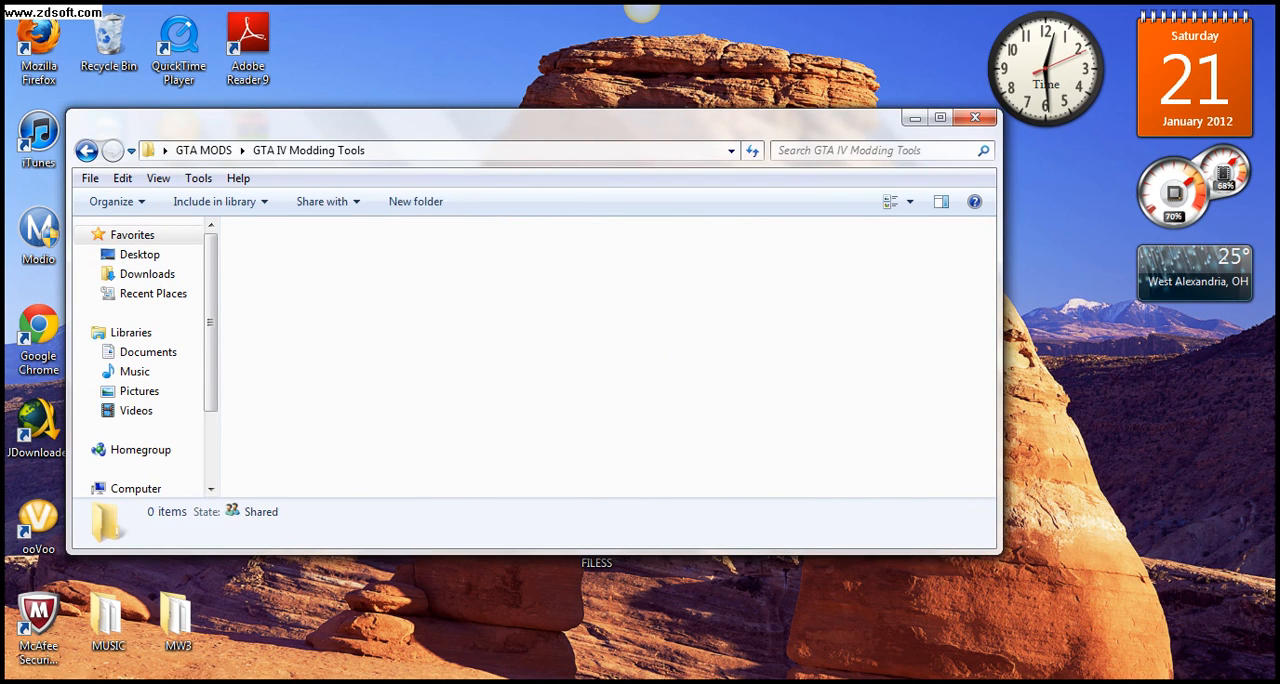
click(584, 350)
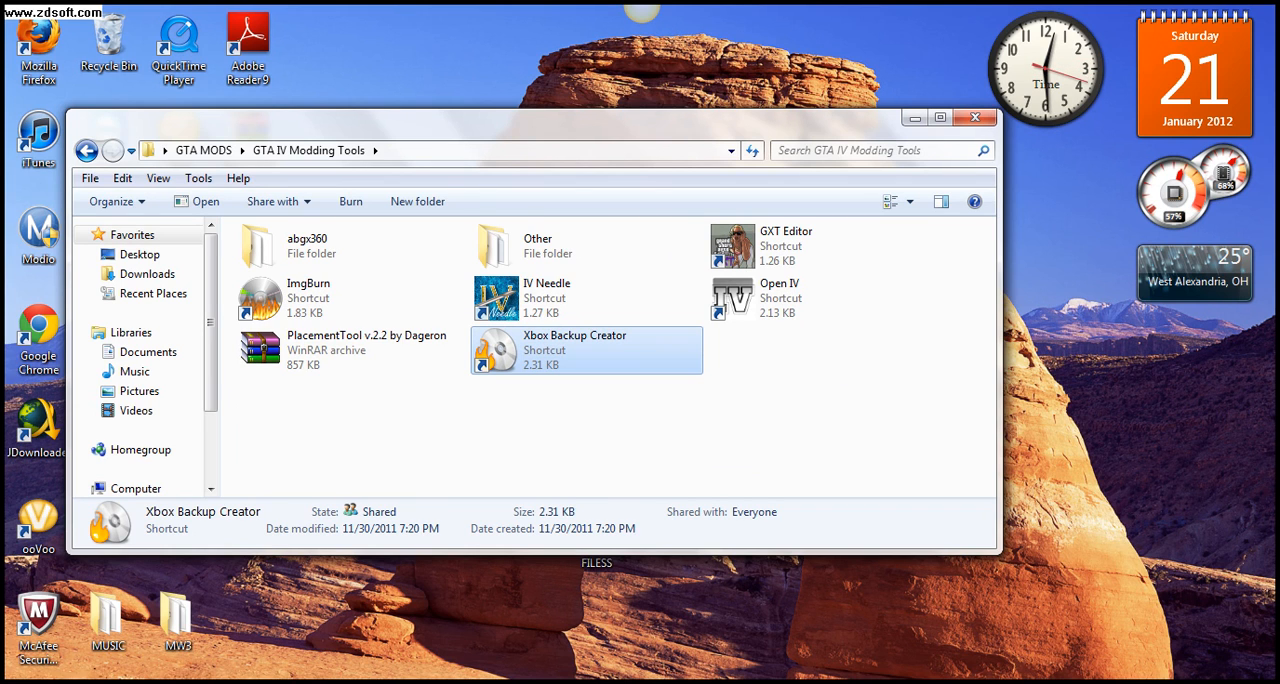
Step: Launch Xbox Backup Creator, open Image Browser's File > Open picker and enter the GTA ISO folder
double_click(588, 350)
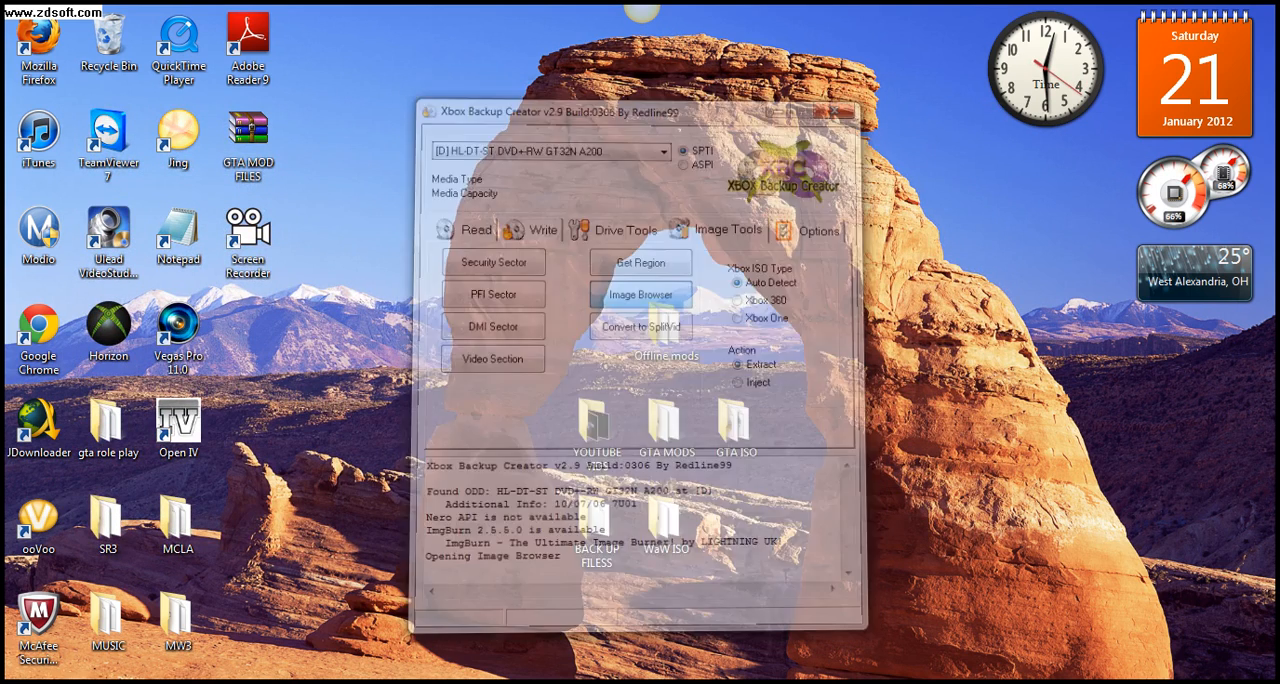
click(640, 294)
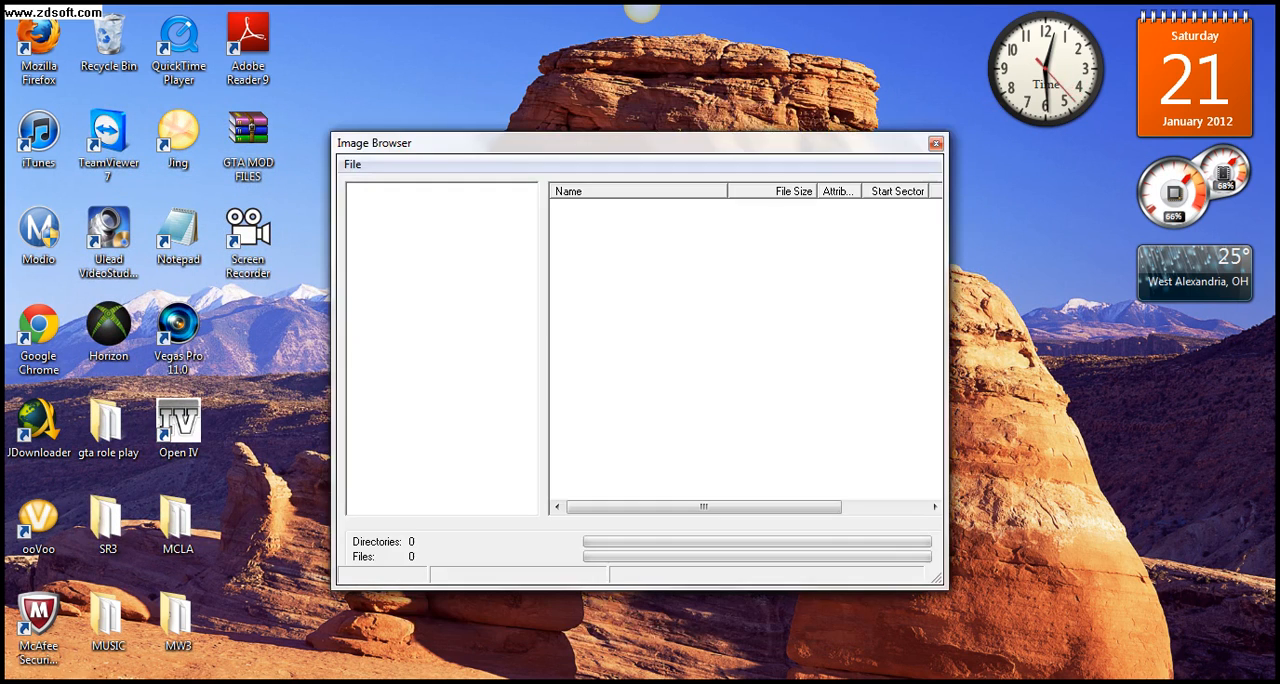
click(352, 164)
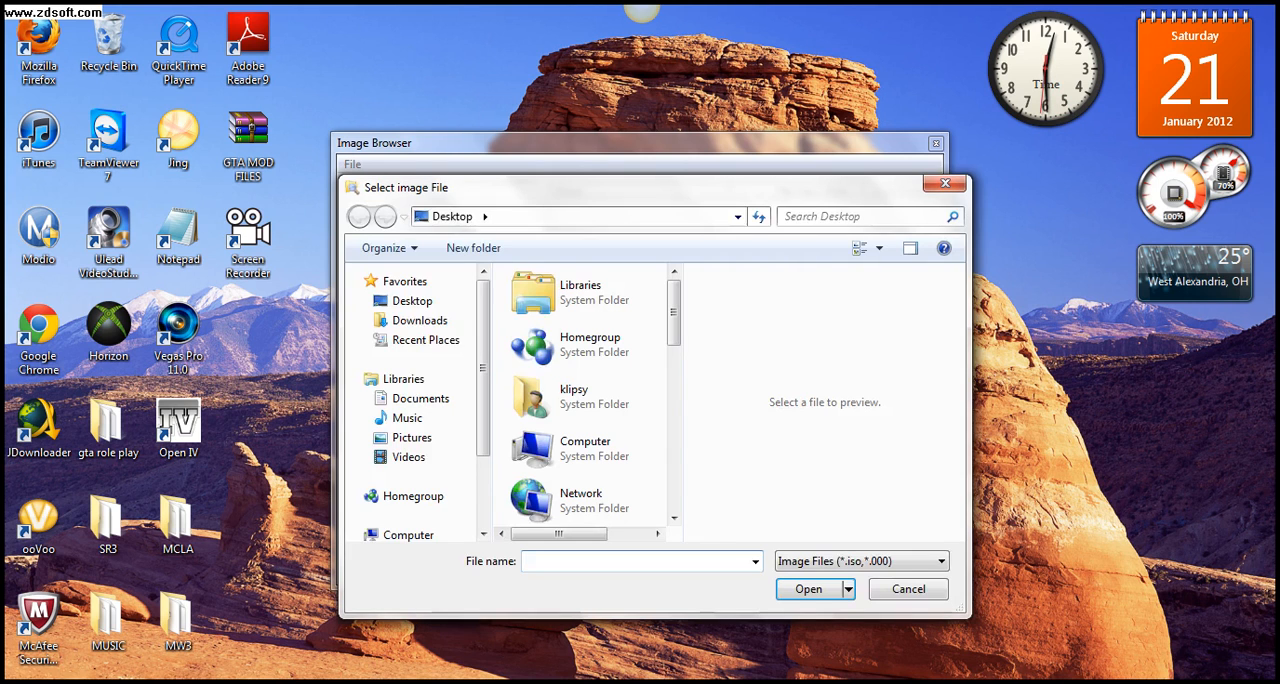
scroll(down, 3)
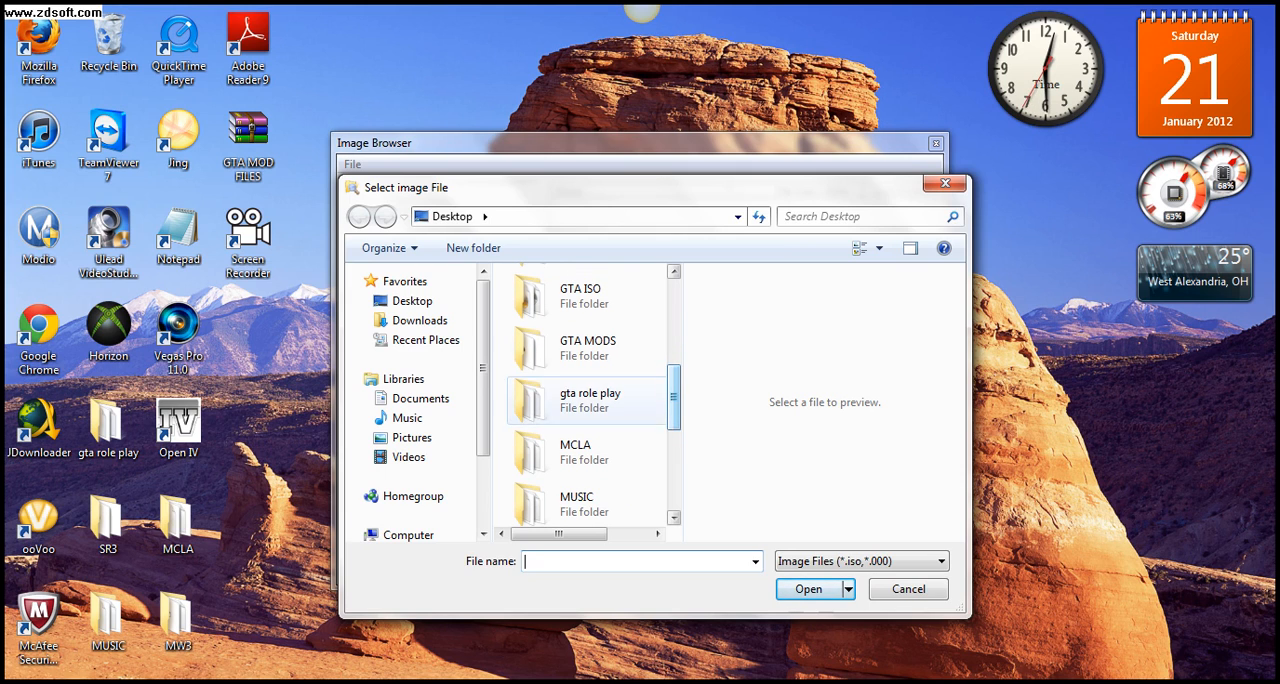
mouse_move(588, 348)
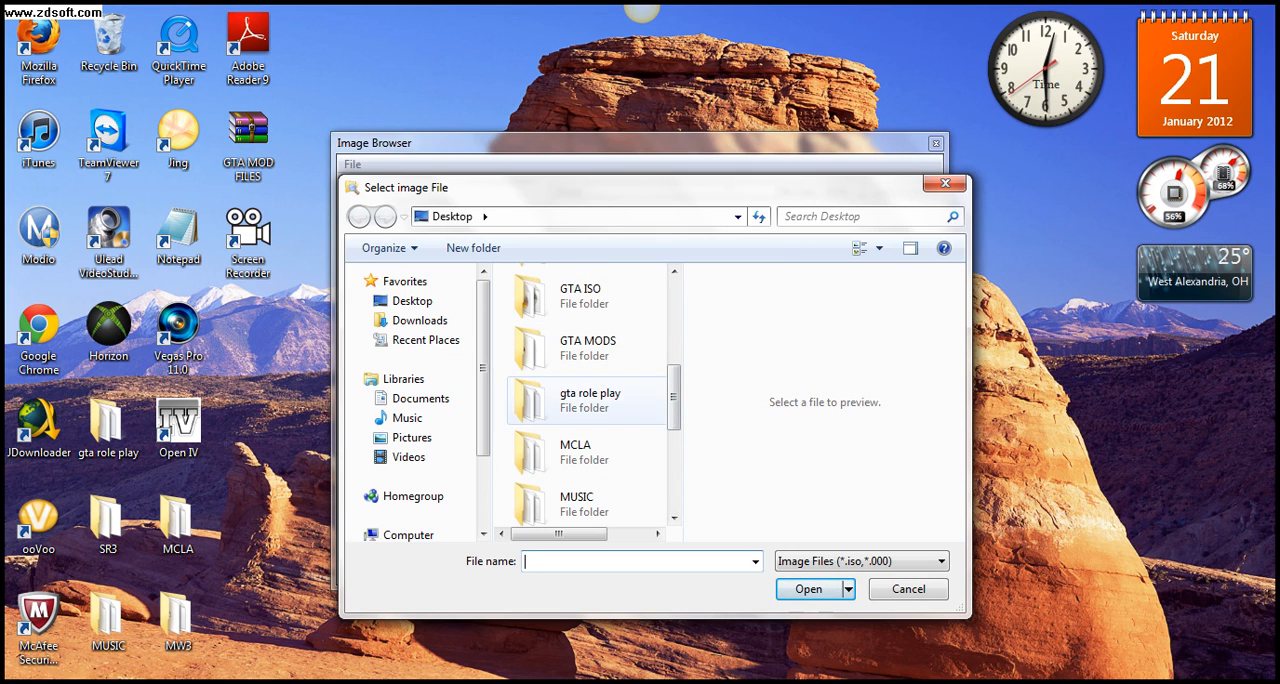
double_click(580, 296)
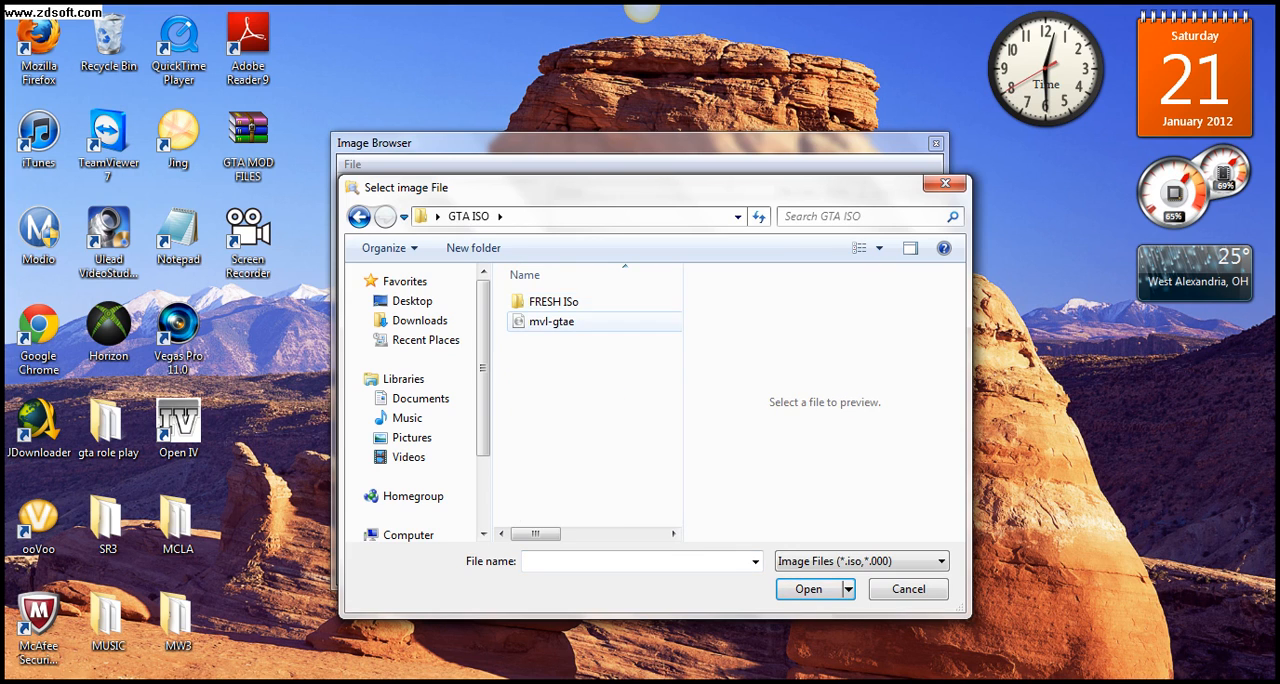
Step: Load the mvl-gtae disc image and select common.rpf at the image root
click(808, 588)
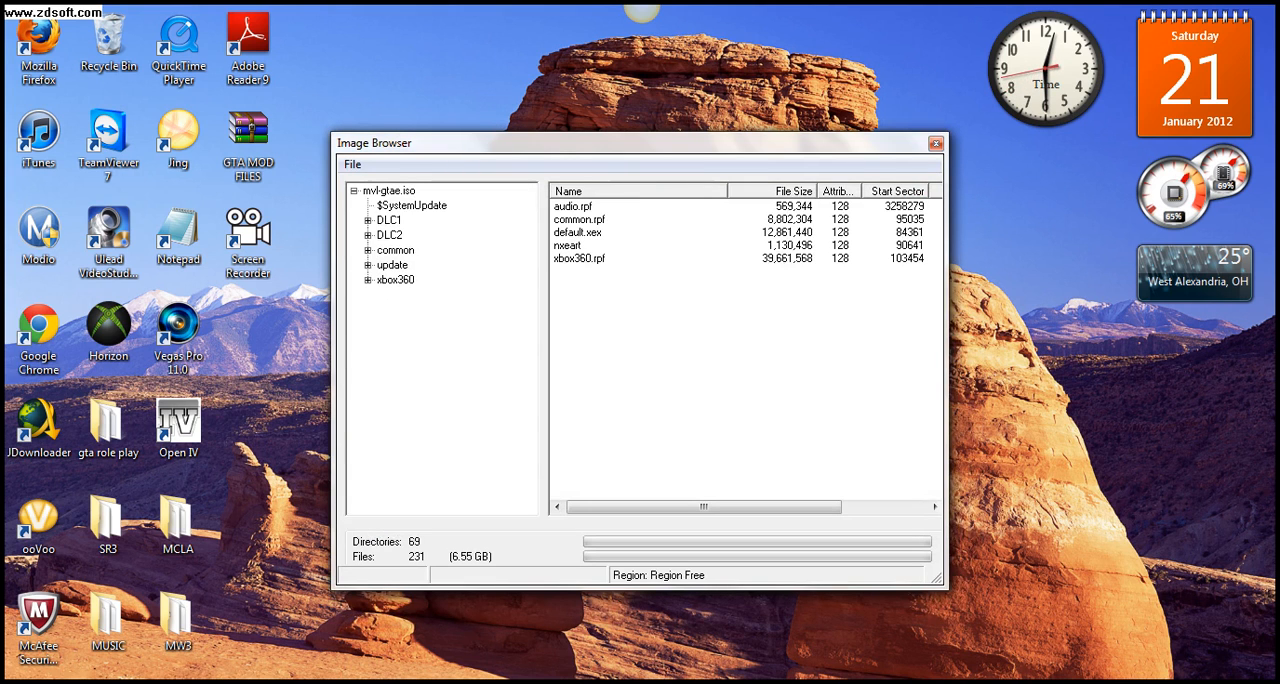
click(580, 220)
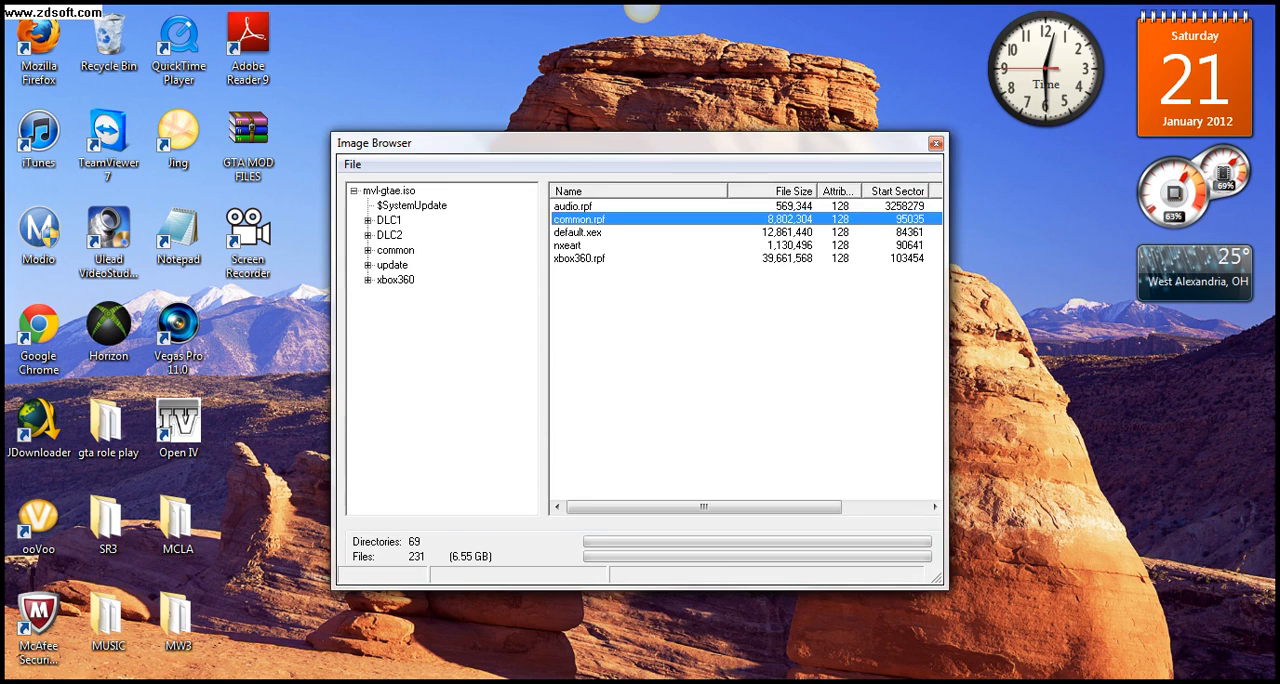
click(388, 190)
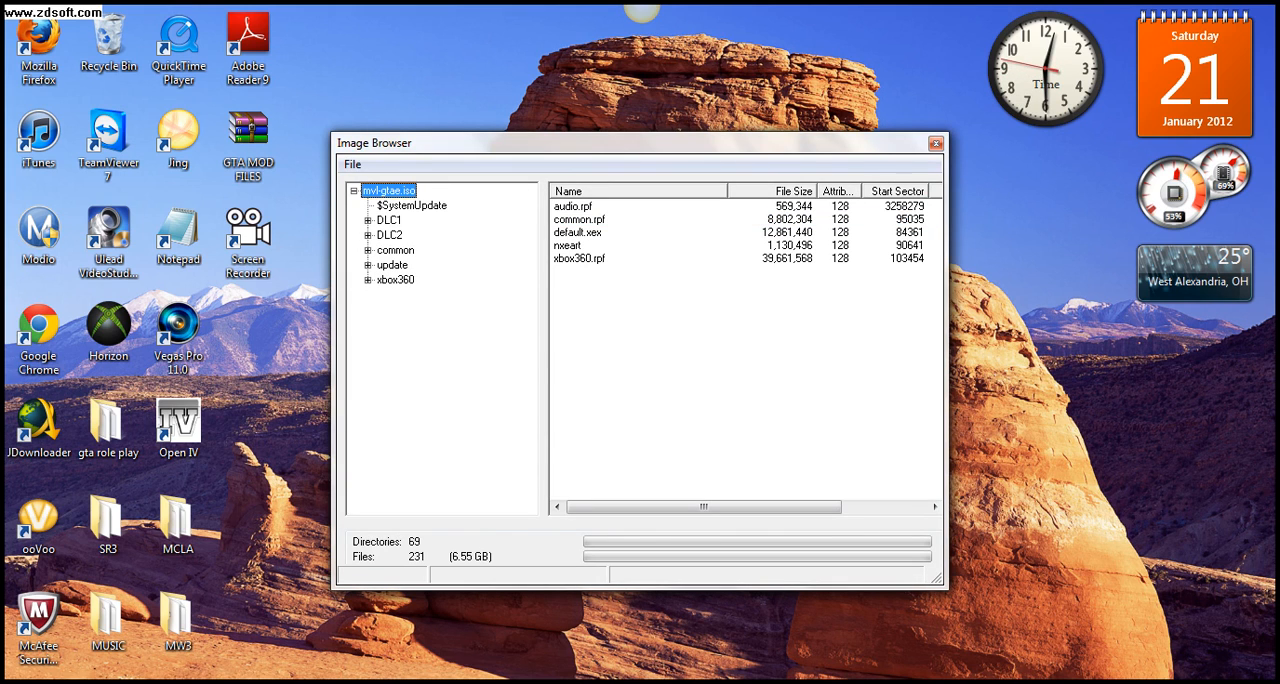
right_click(578, 220)
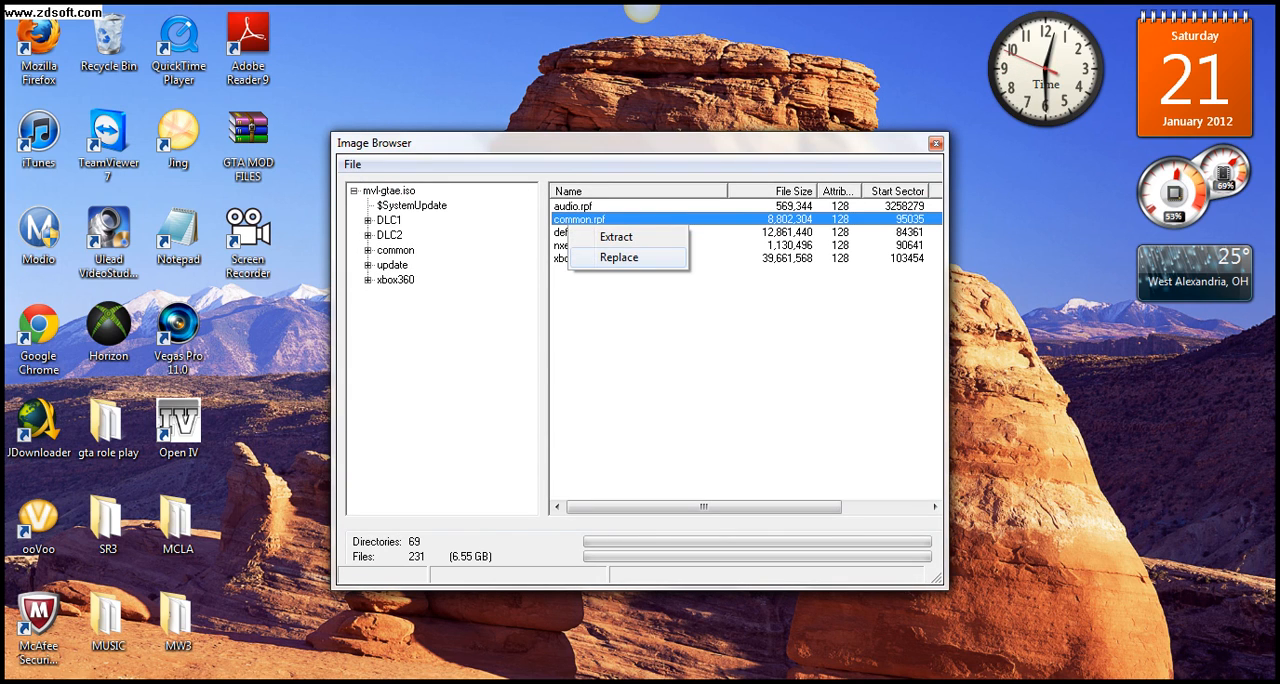
Step: Choose Replace on common.rpf and dismiss the File to inject picker
click(620, 256)
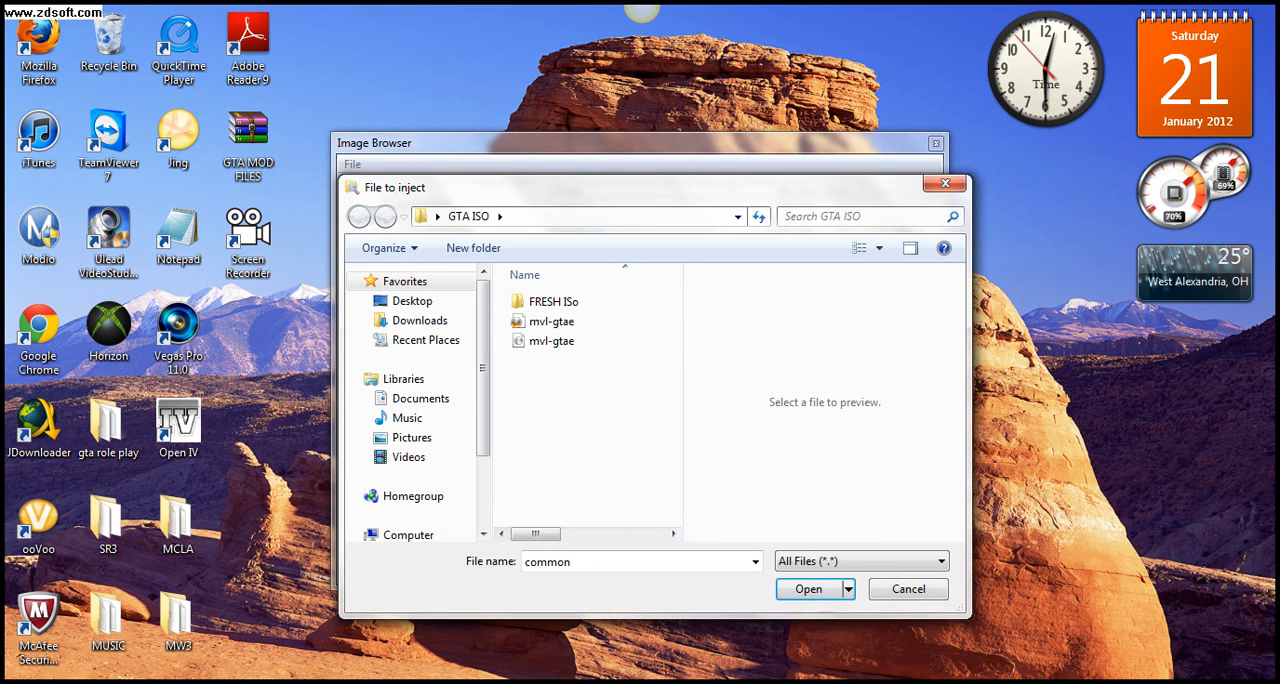
click(808, 588)
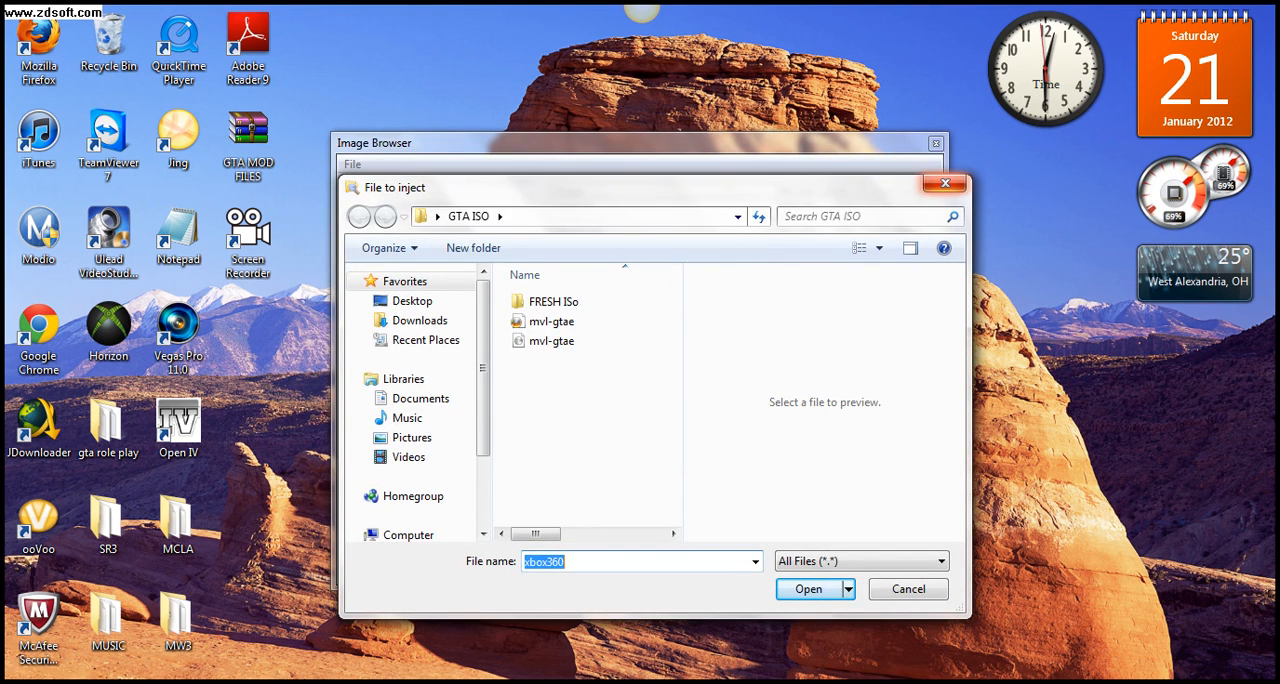
click(808, 588)
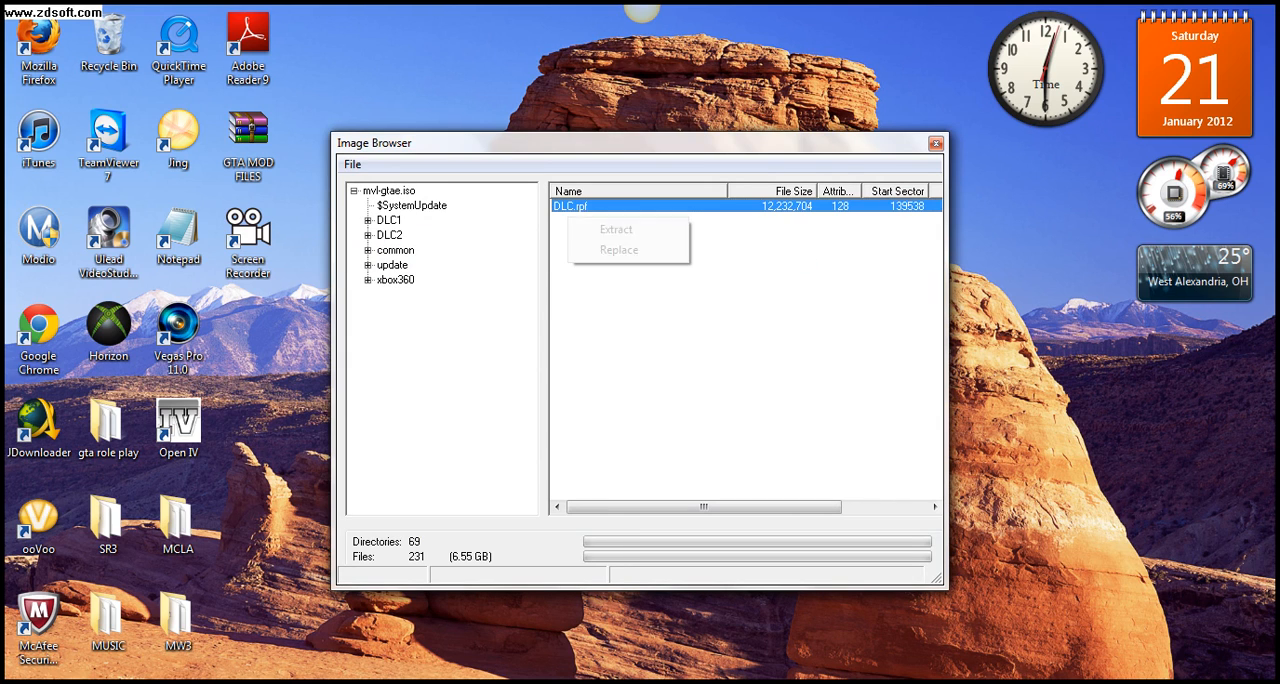
Step: Cancel replacing DLC.rpf, expand DLC2 > DLC > xbox360 and select anim.img in the anim folder
click(618, 250)
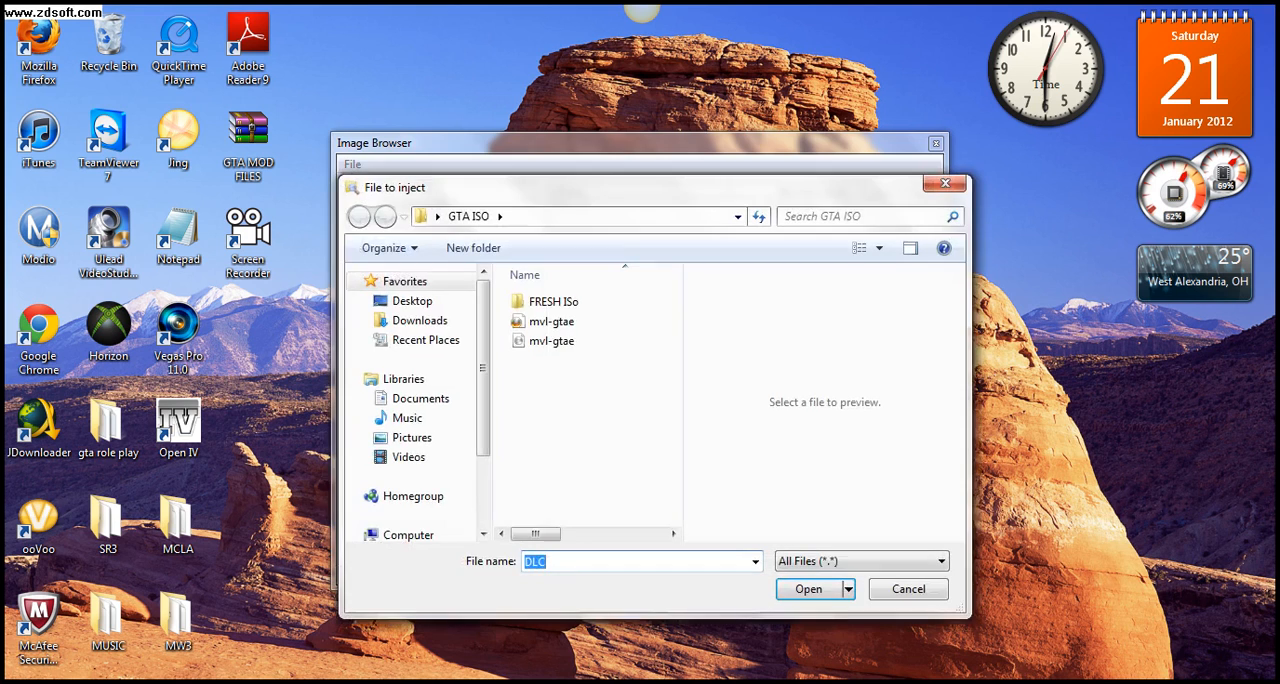
click(808, 588)
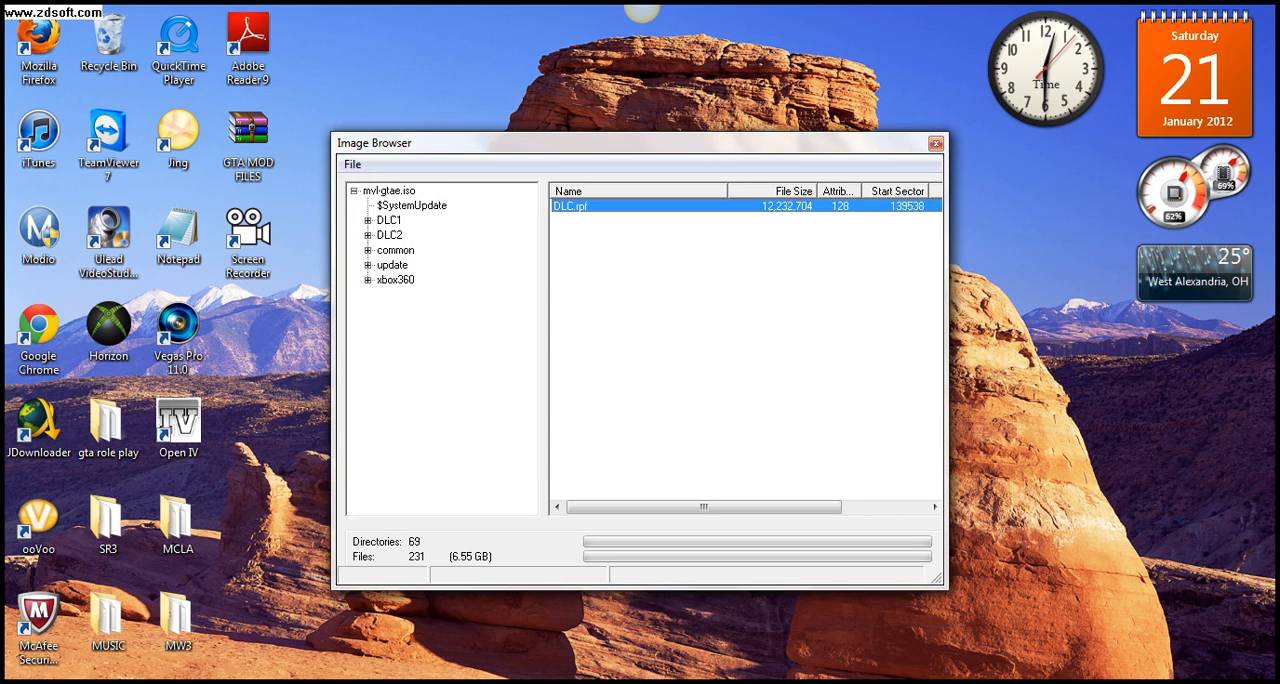
click(388, 234)
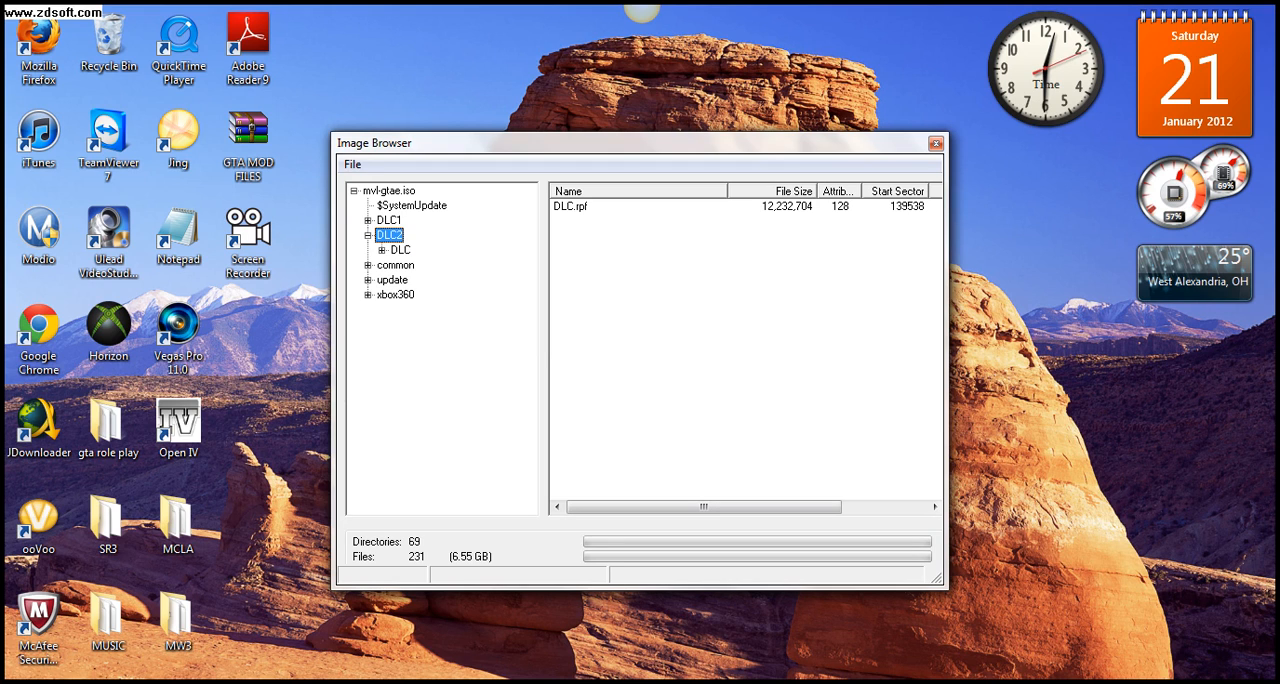
click(378, 250)
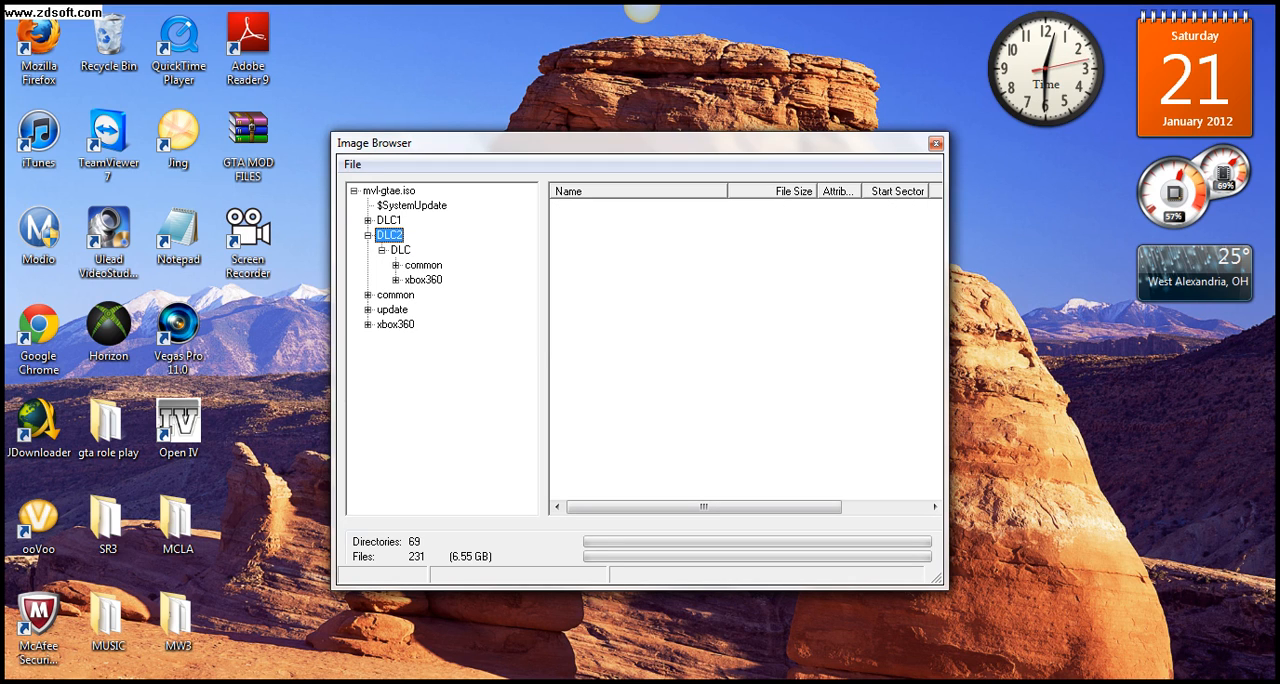
click(396, 280)
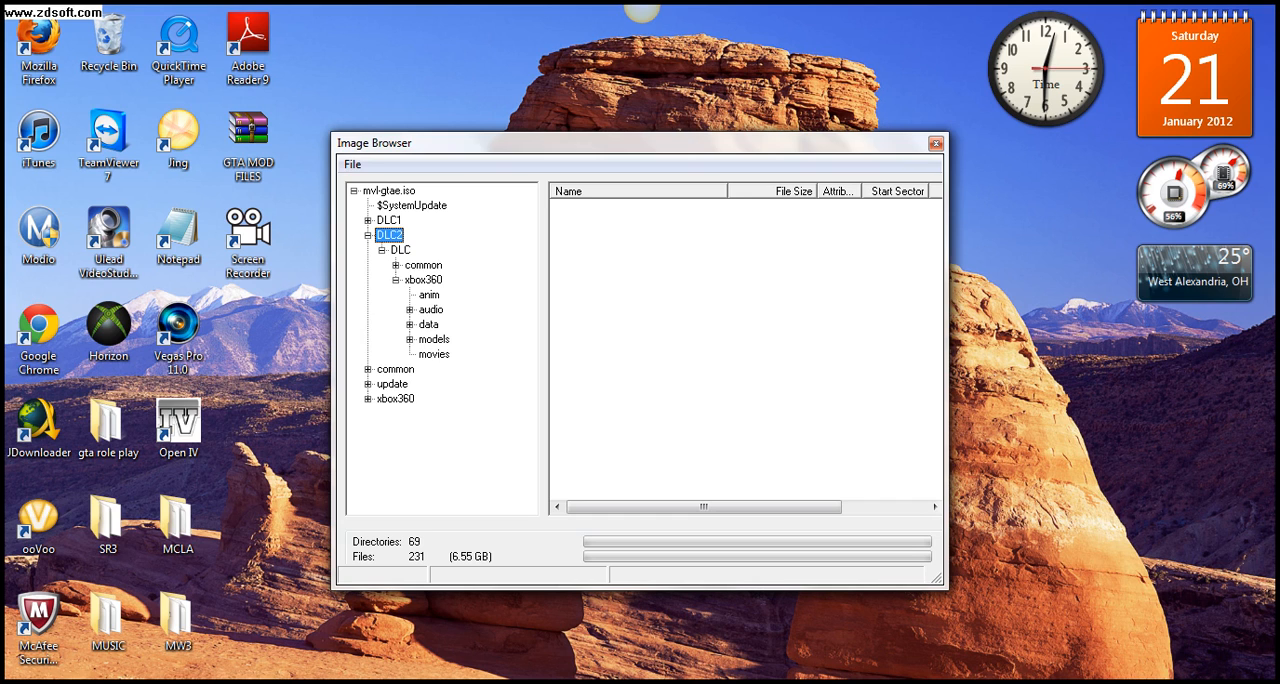
click(428, 294)
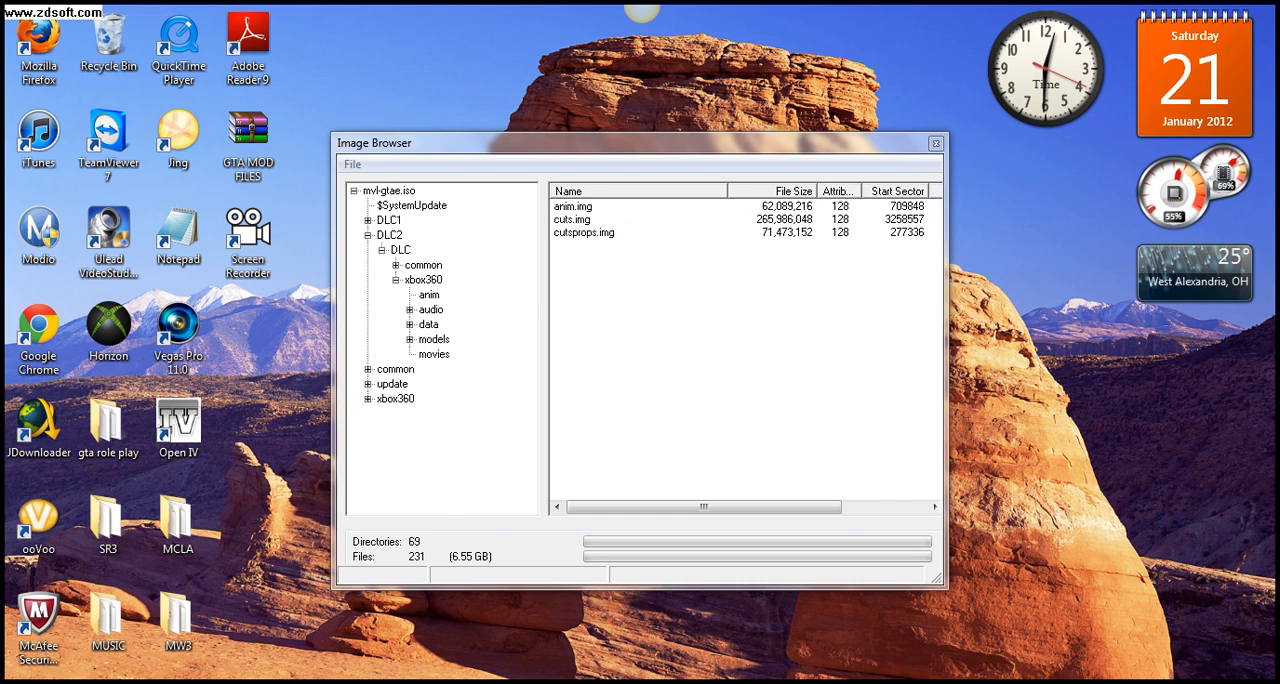
click(600, 206)
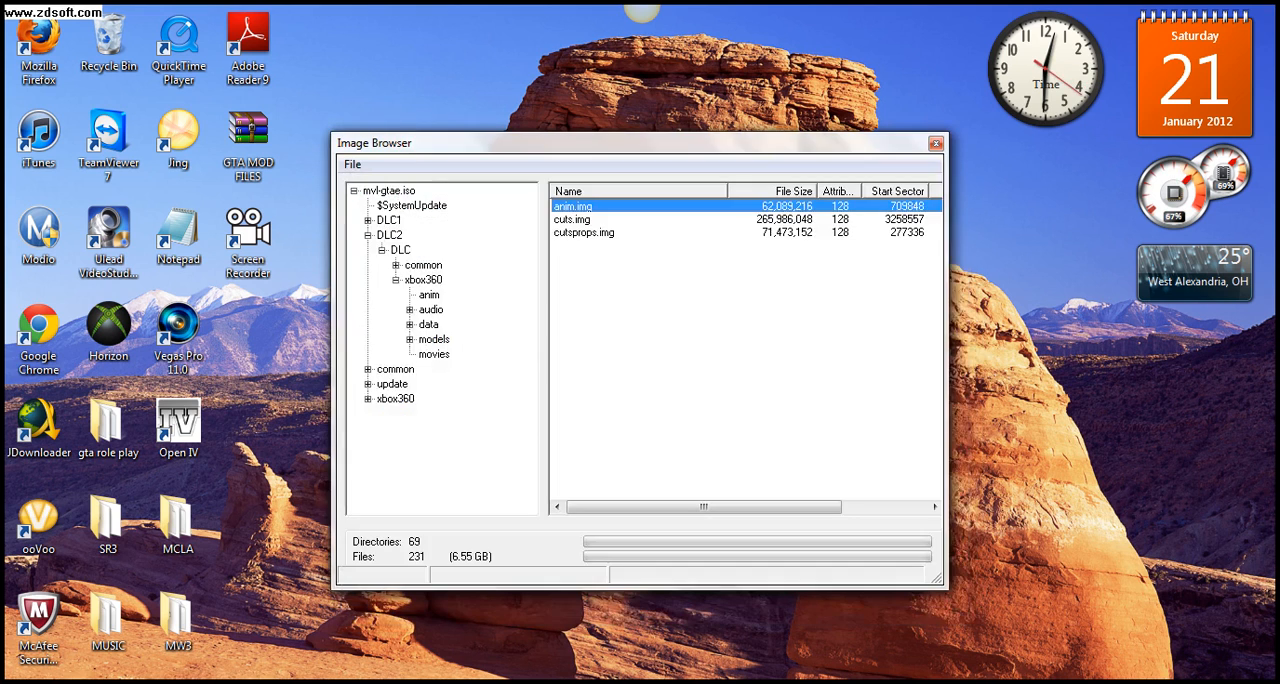
Step: Review vehicles.img, weapons_e2.img and componentpeds.img in DLC2 models cdimages, then collapse DLC2
click(422, 280)
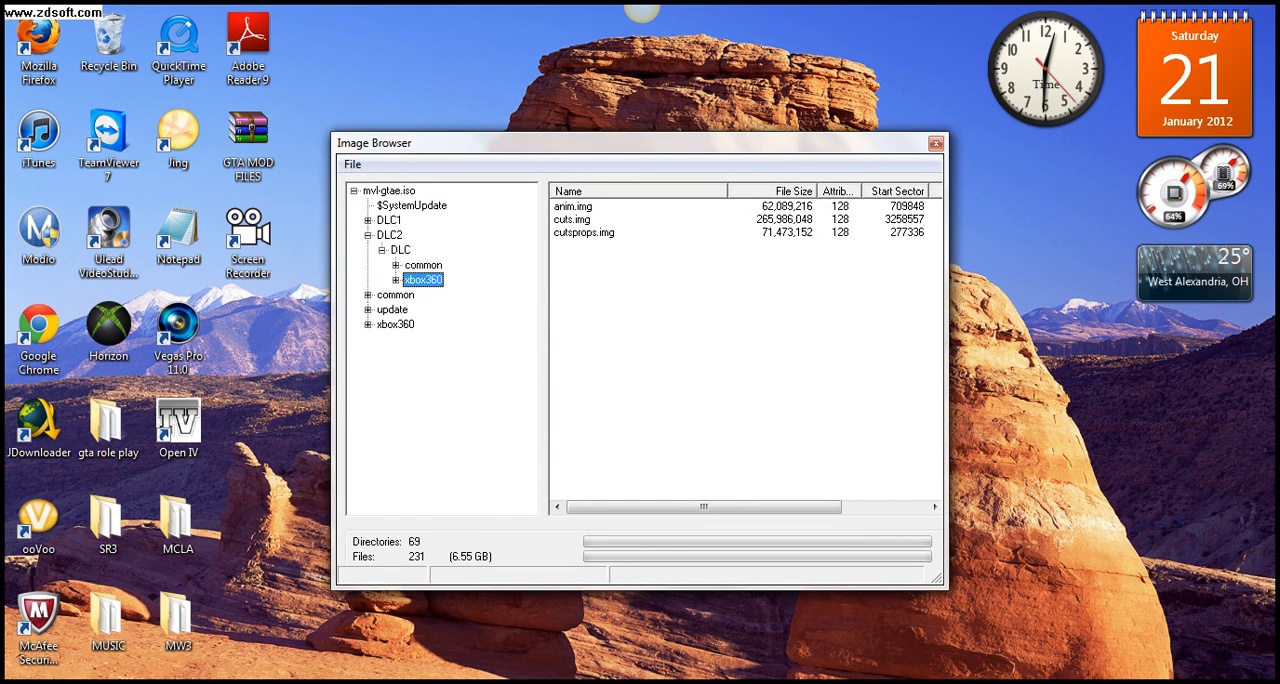
click(404, 280)
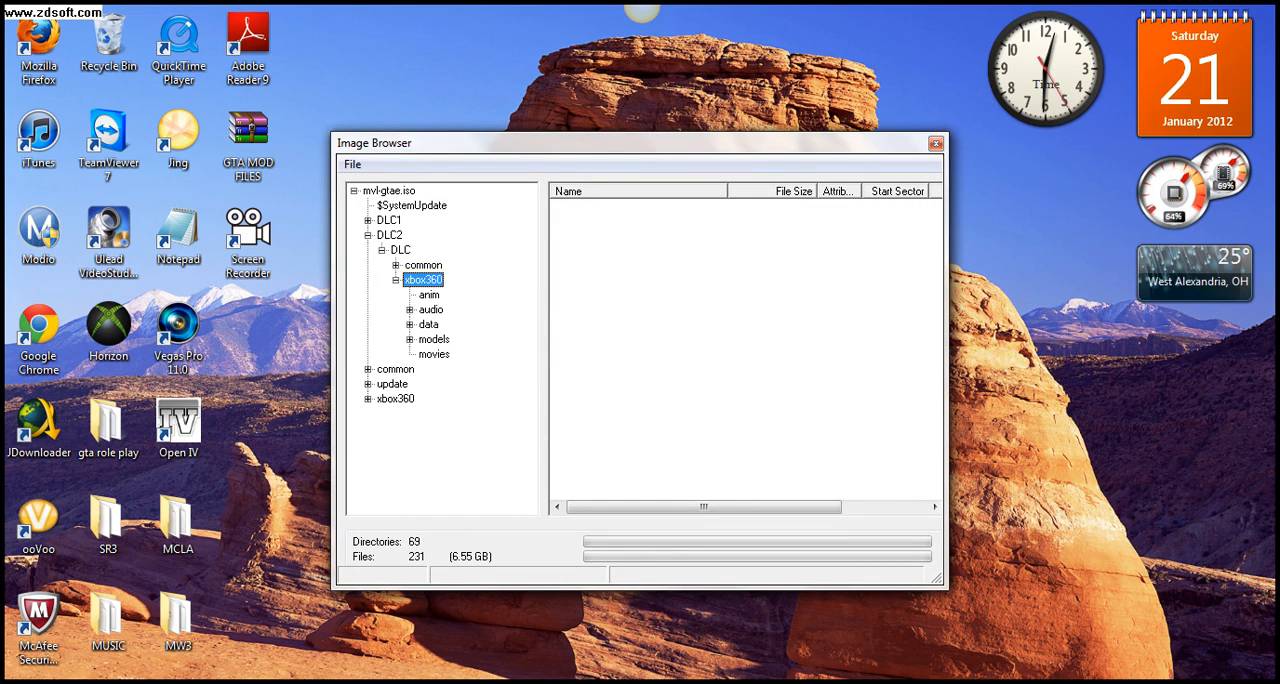
click(452, 354)
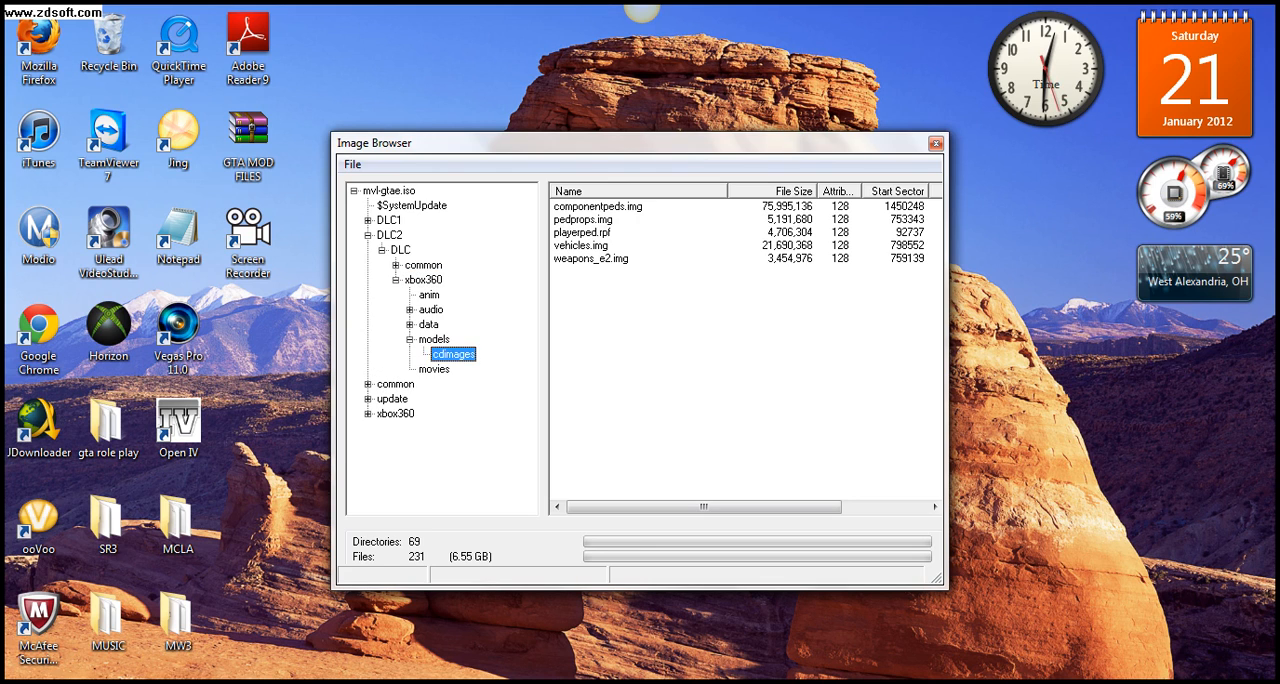
click(580, 246)
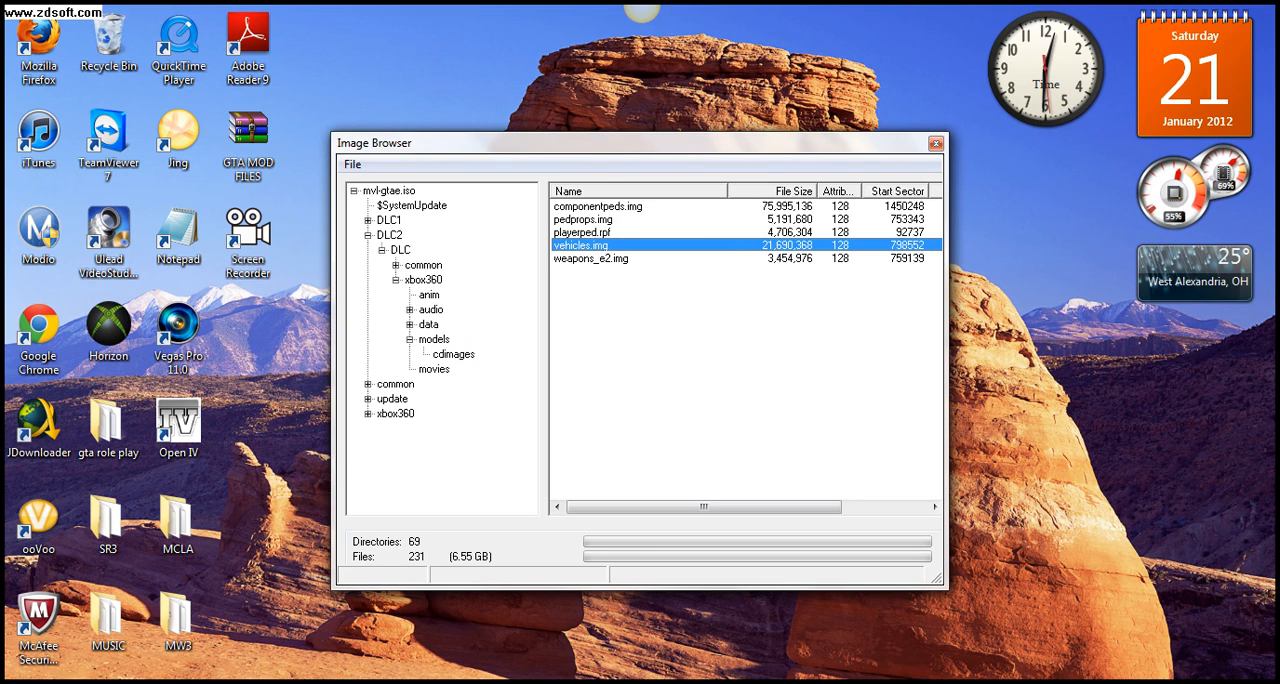
click(590, 258)
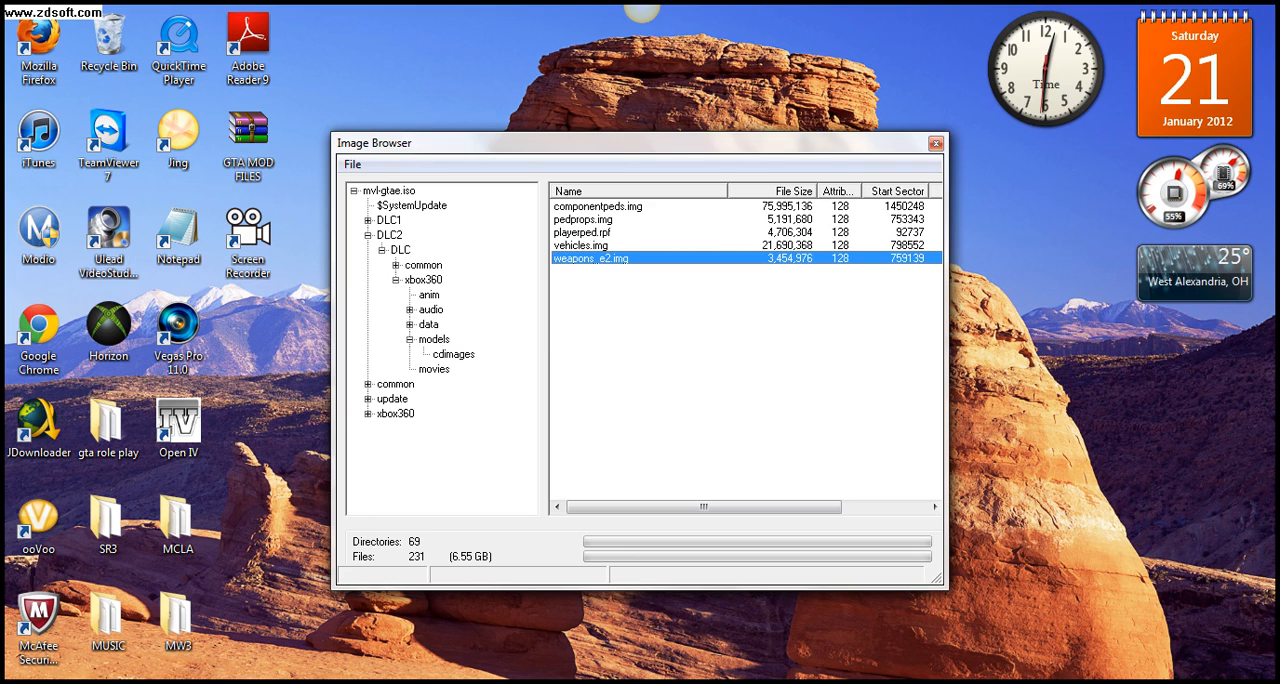
click(598, 206)
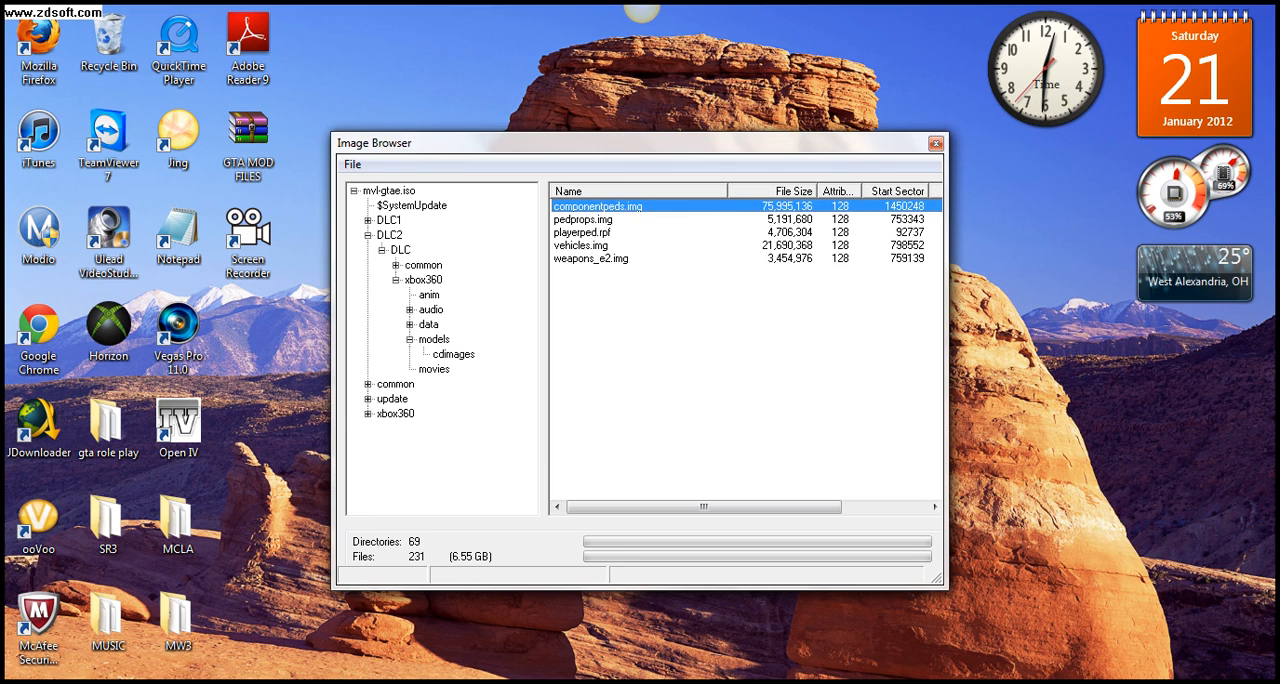
click(388, 234)
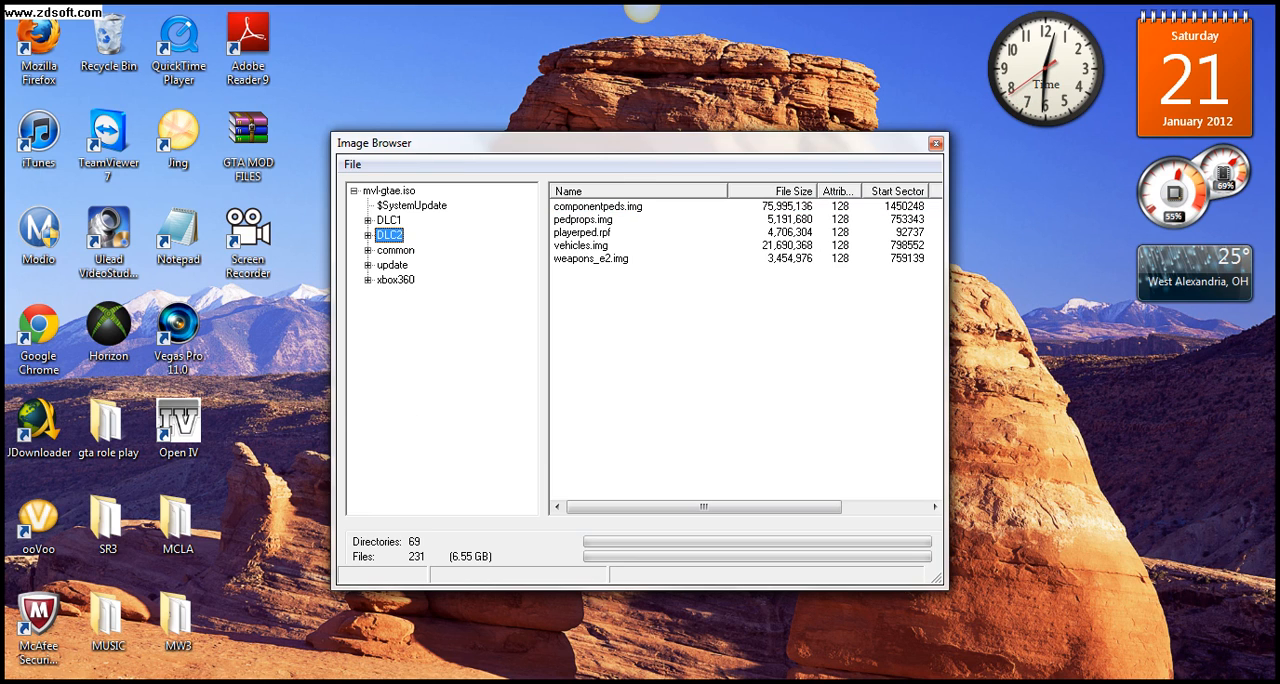
Step: Expand the main xbox360 folder and view Extract/Replace actions for anim.img in anim
click(368, 280)
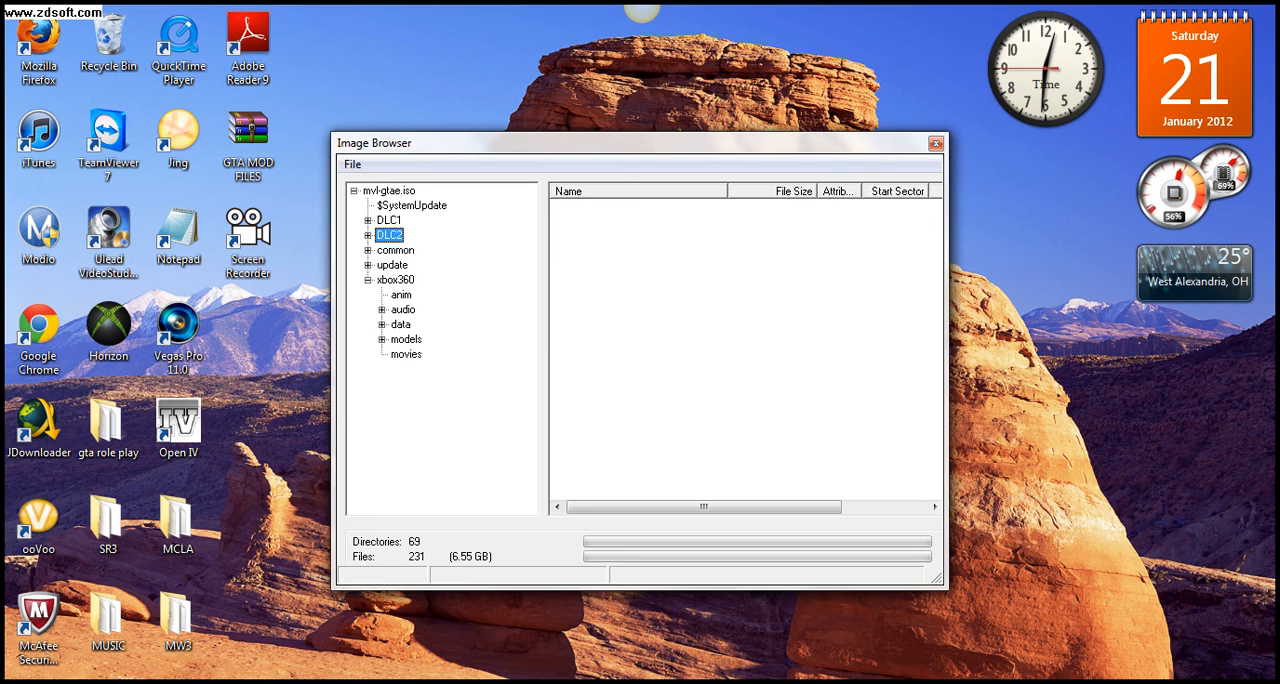
click(400, 296)
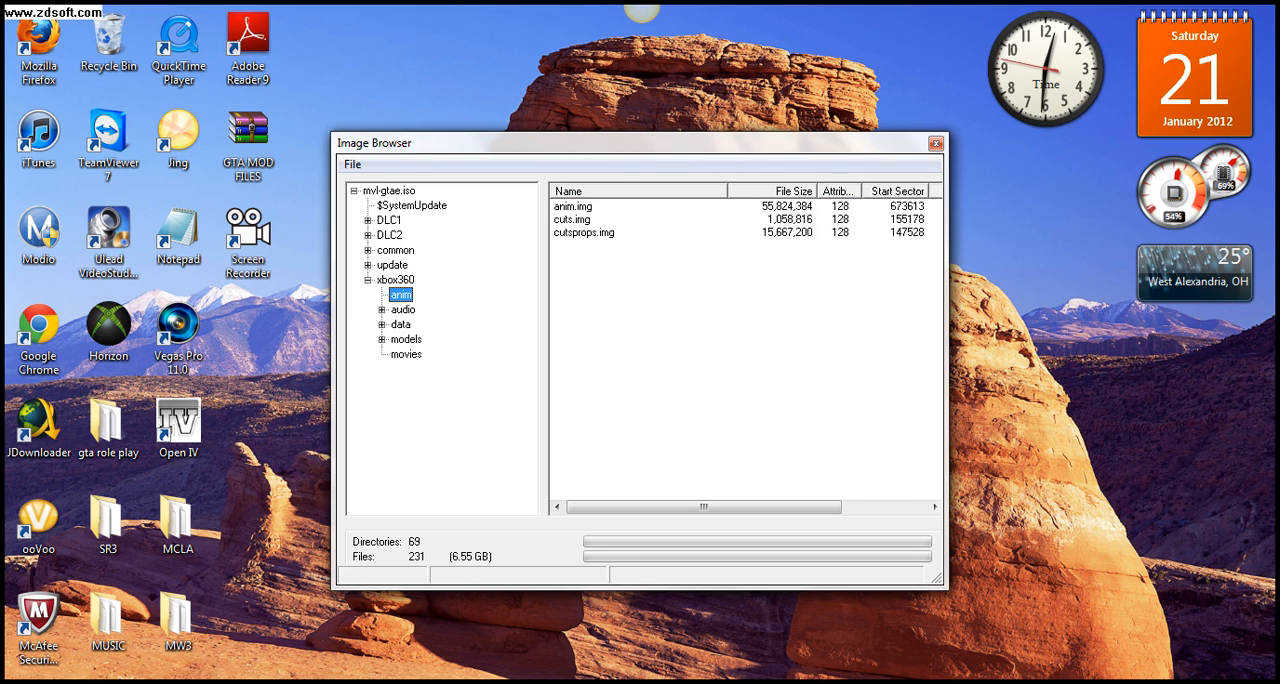
right_click(572, 206)
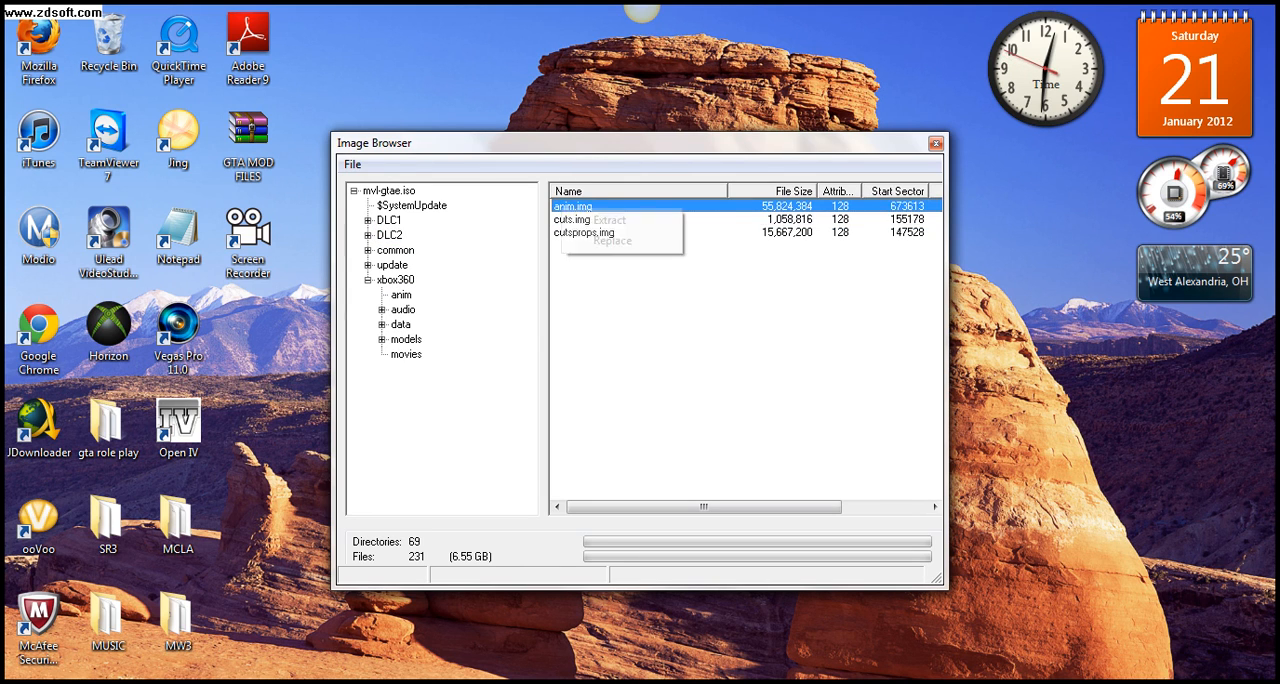
click(400, 294)
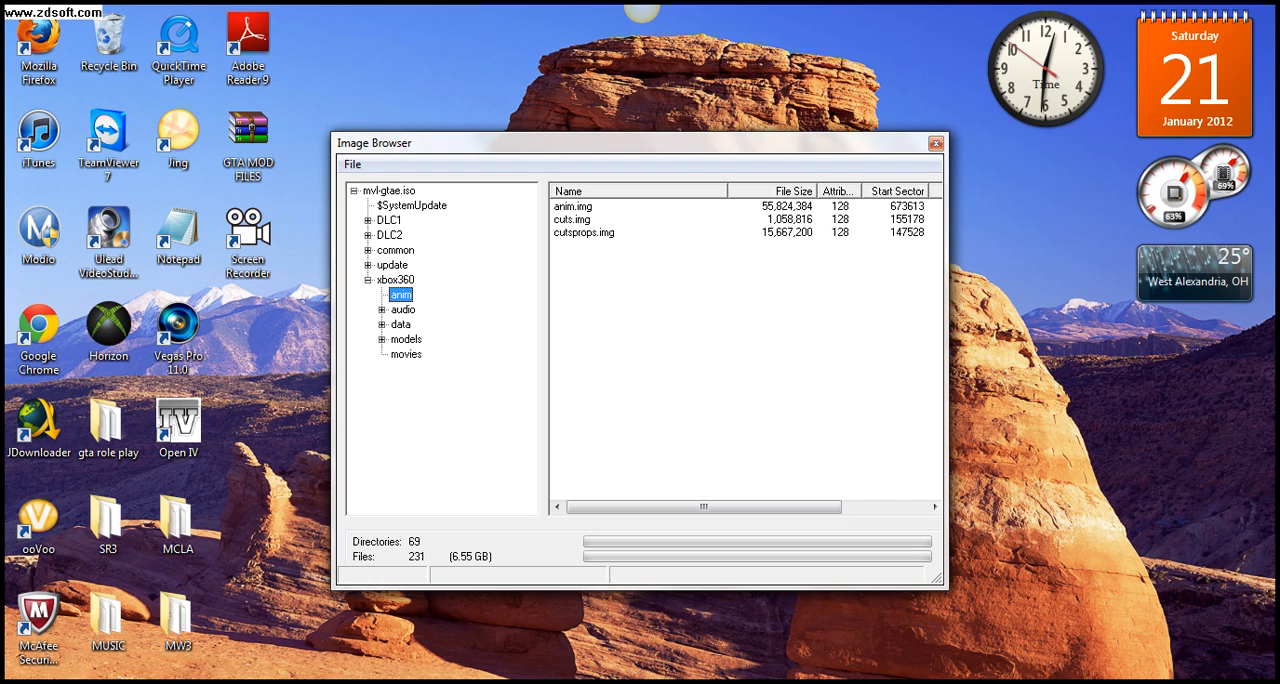
Step: Expand data and maps, then select the main vehicles.img and weapons.img in models cdimages
click(382, 324)
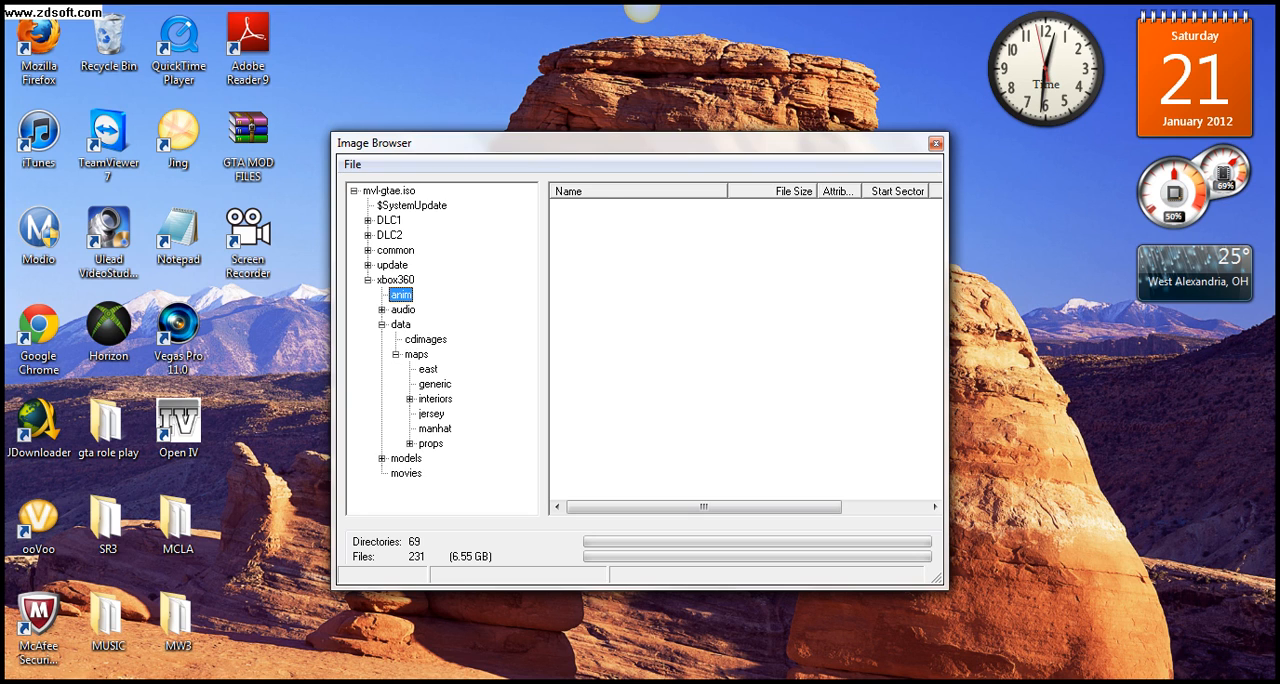
right_click(588, 336)
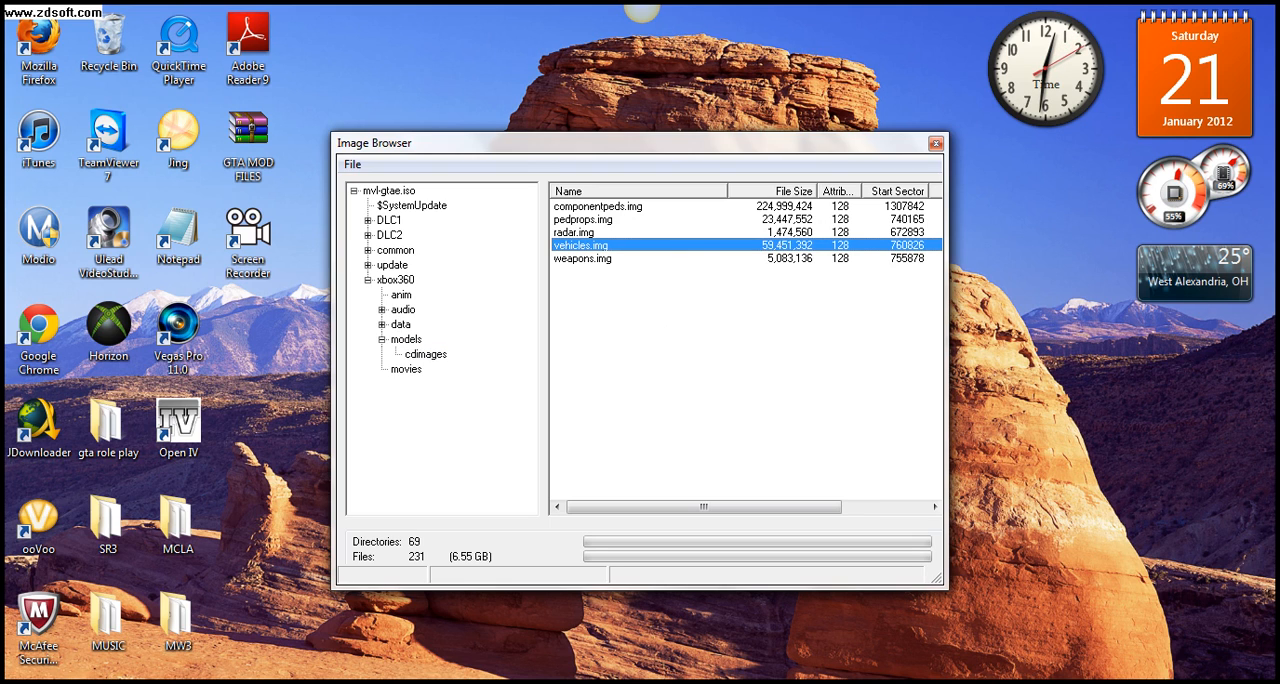
click(584, 258)
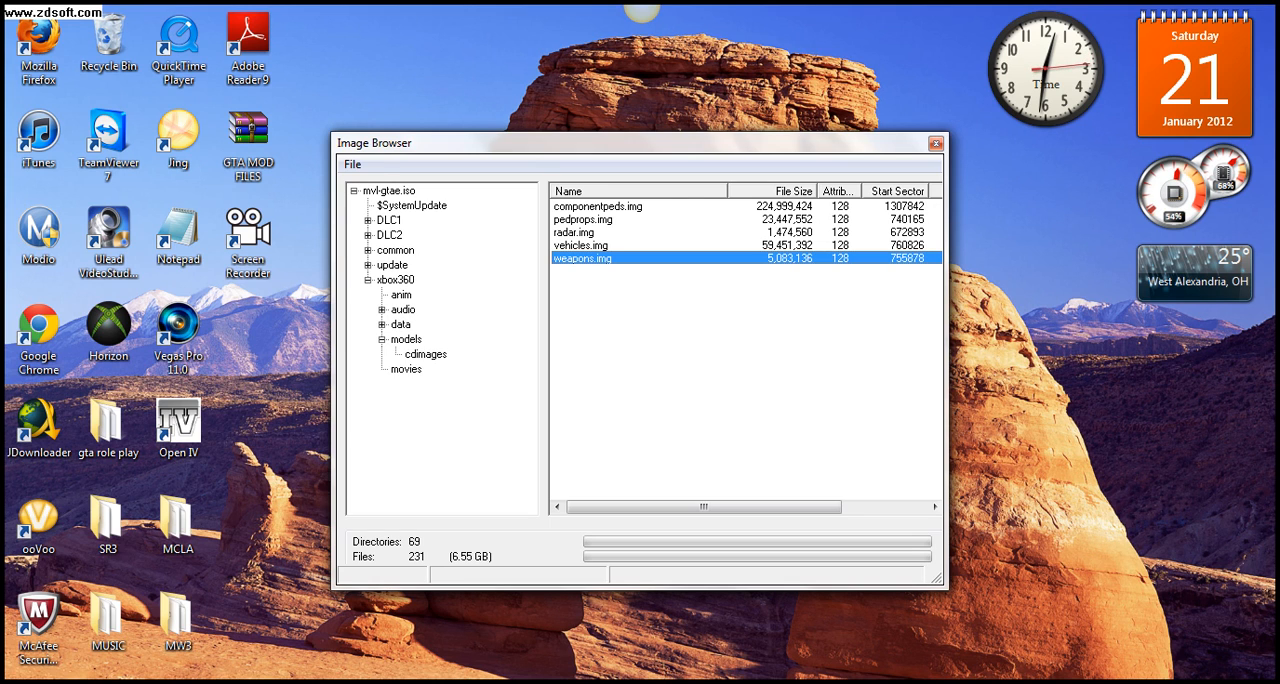
click(372, 280)
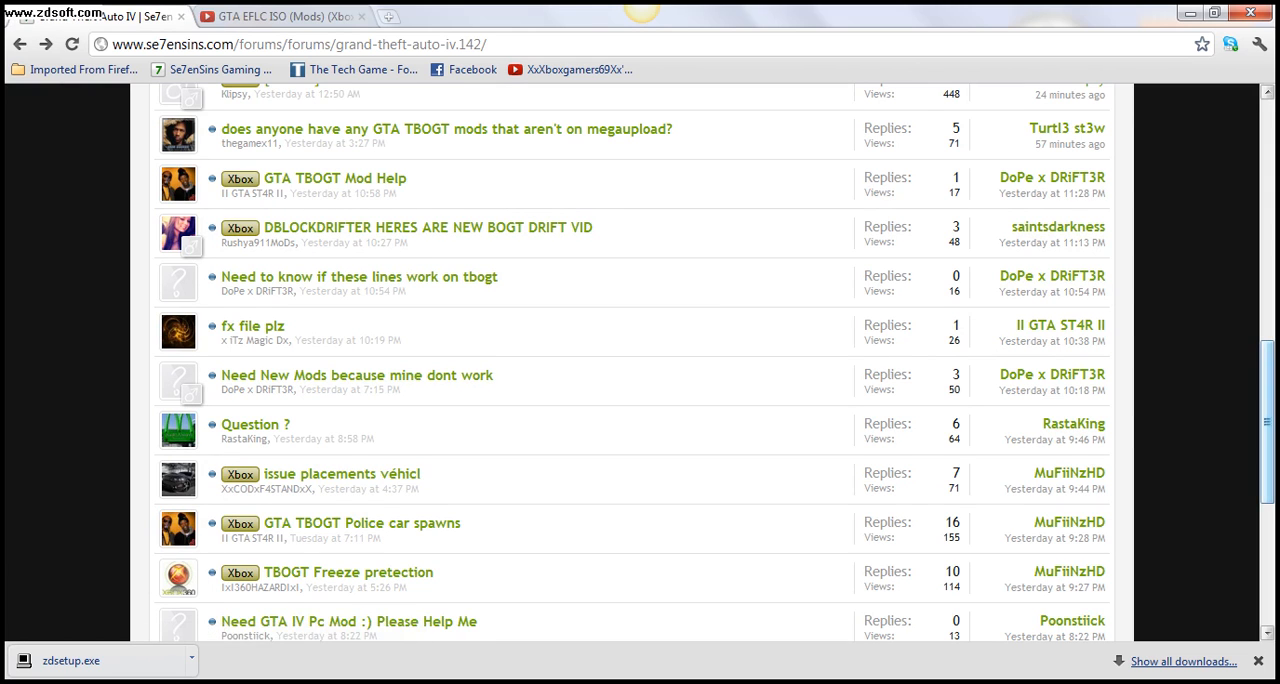
Step: Open the [Official]Release GTA EFLC Custom v1.2 thread on Se7enSins and view its download links
scroll(up, 3)
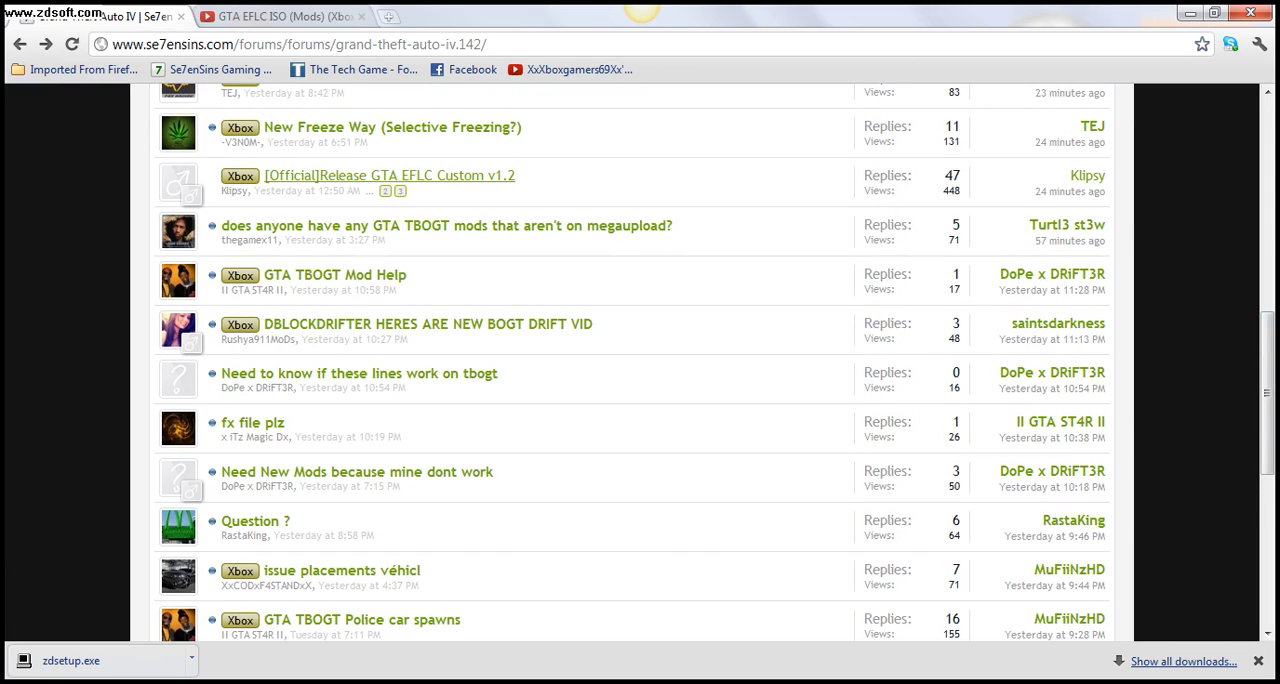
click(390, 176)
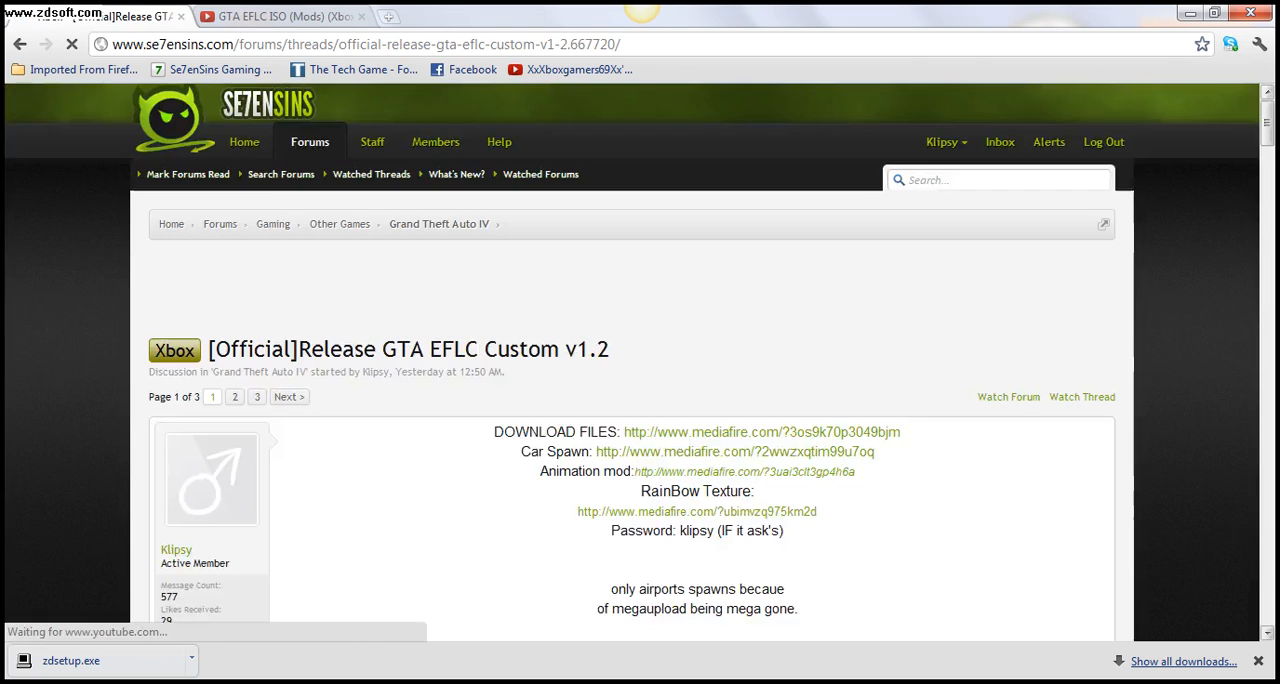
scroll(down, 3)
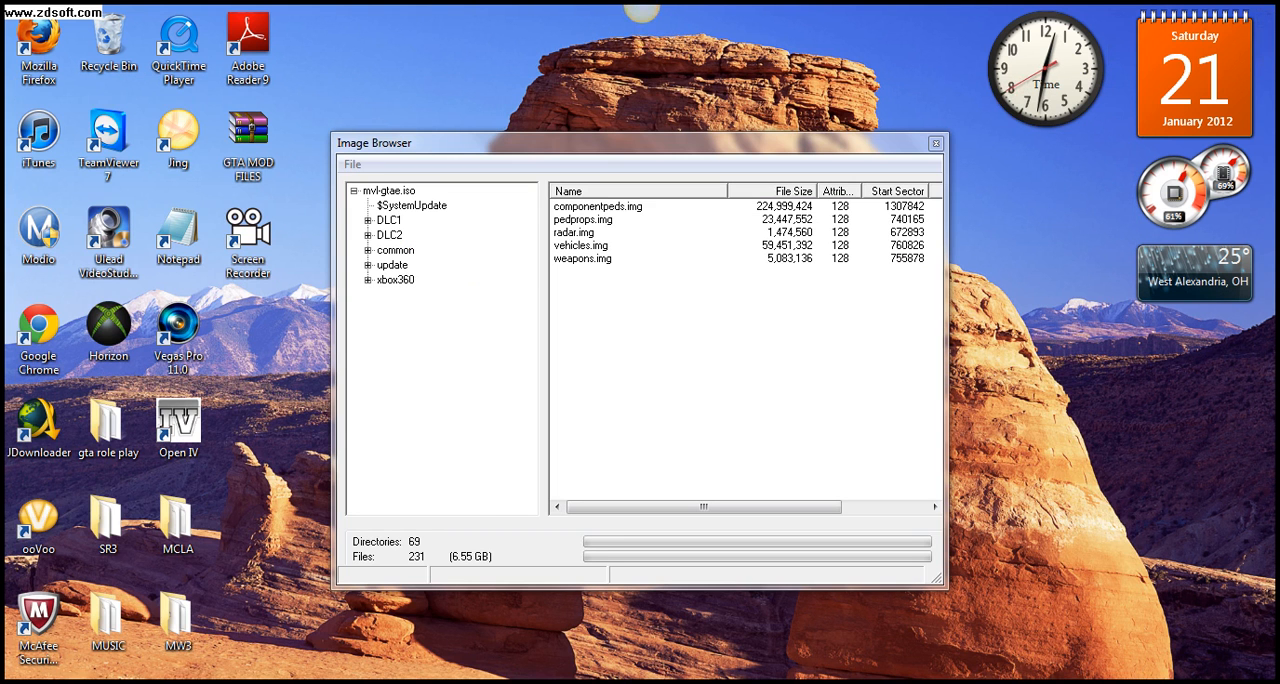
Step: Select the root ISO node to list default.xex, common.rpf and xbox360.rpf
click(388, 190)
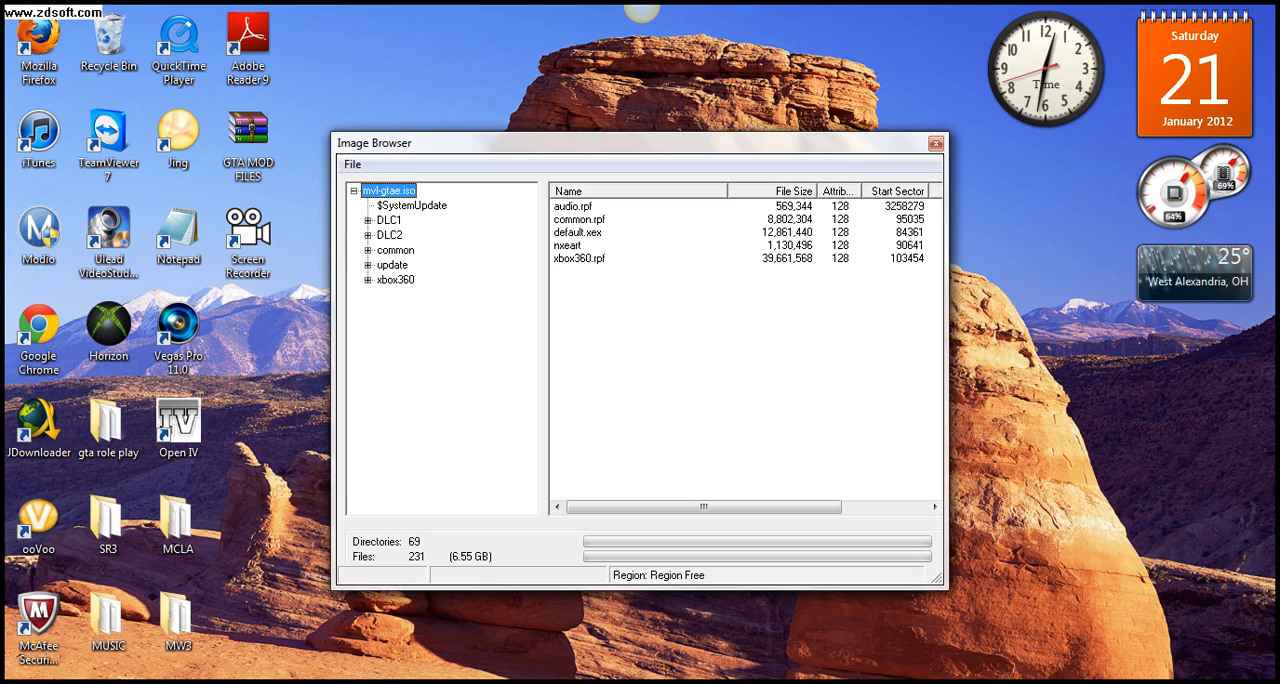